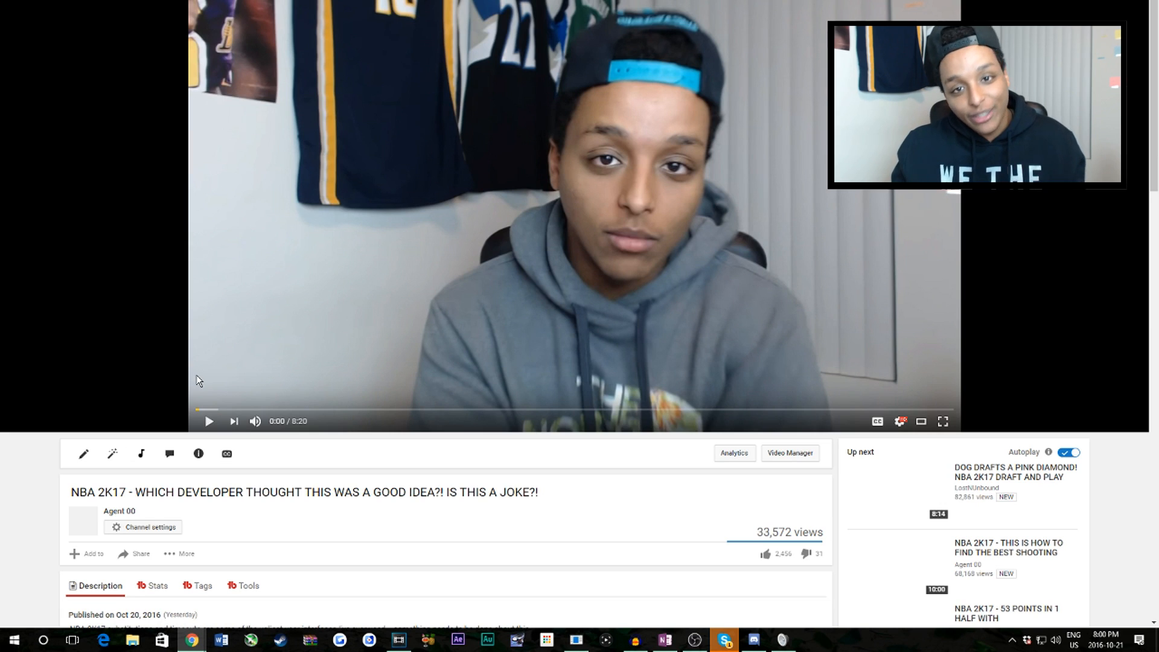
Scroll down the '53 POINTS IN 1 HALF' video page to its top comments.
scroll("down", 3)
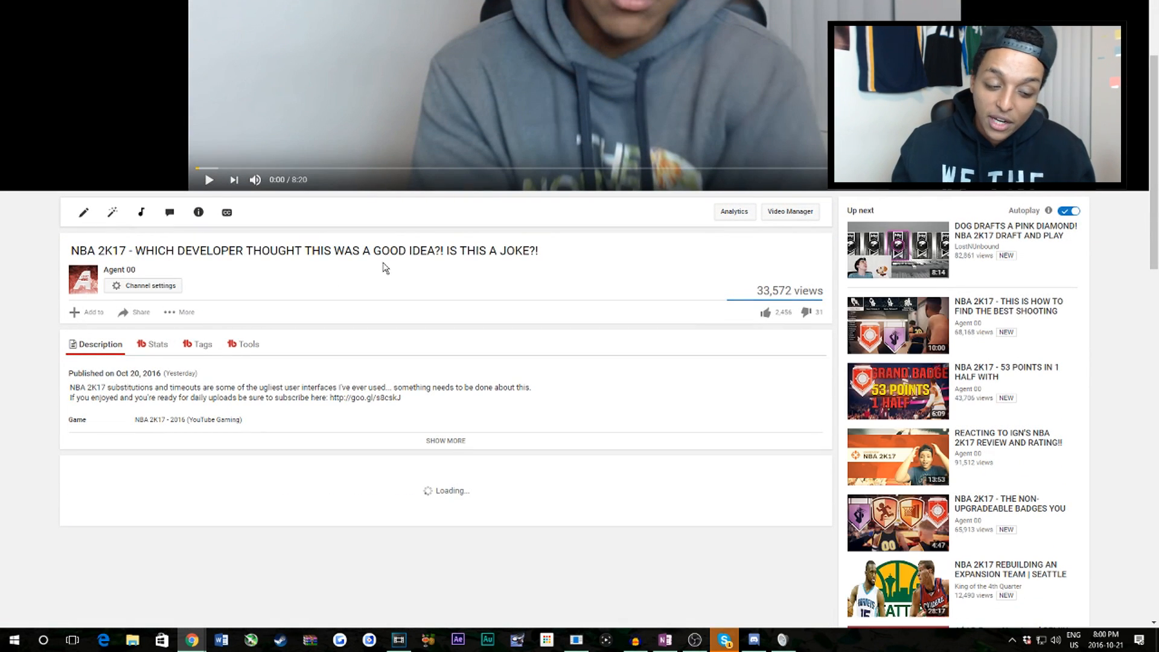
mouse_move(547, 170)
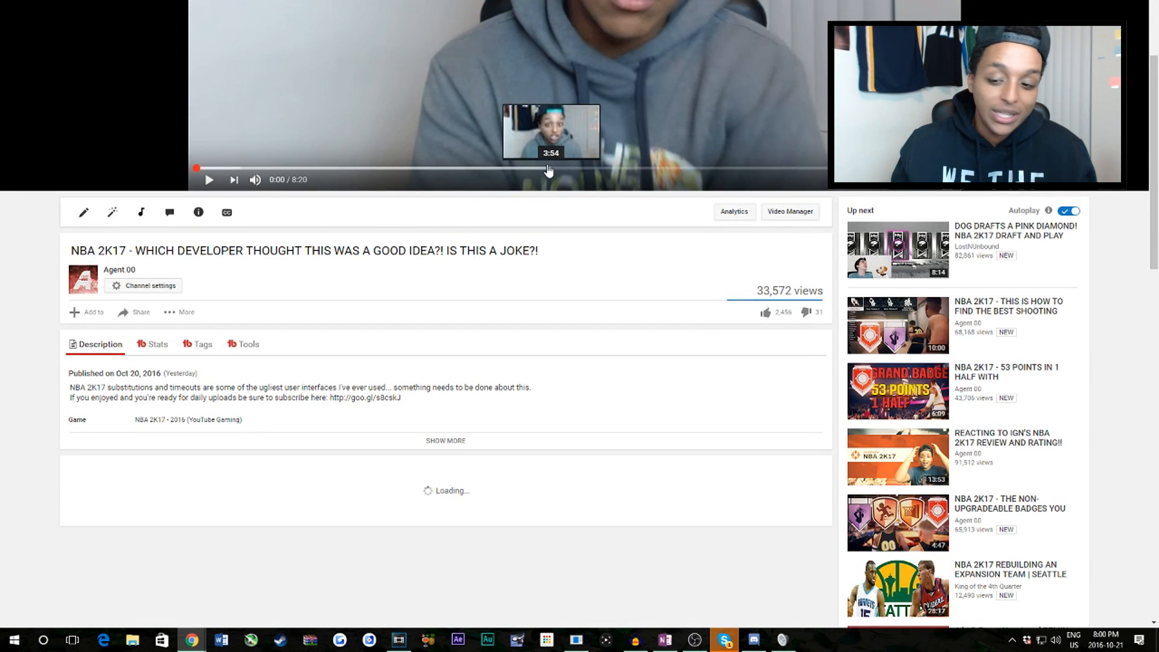
scroll("down", 3)
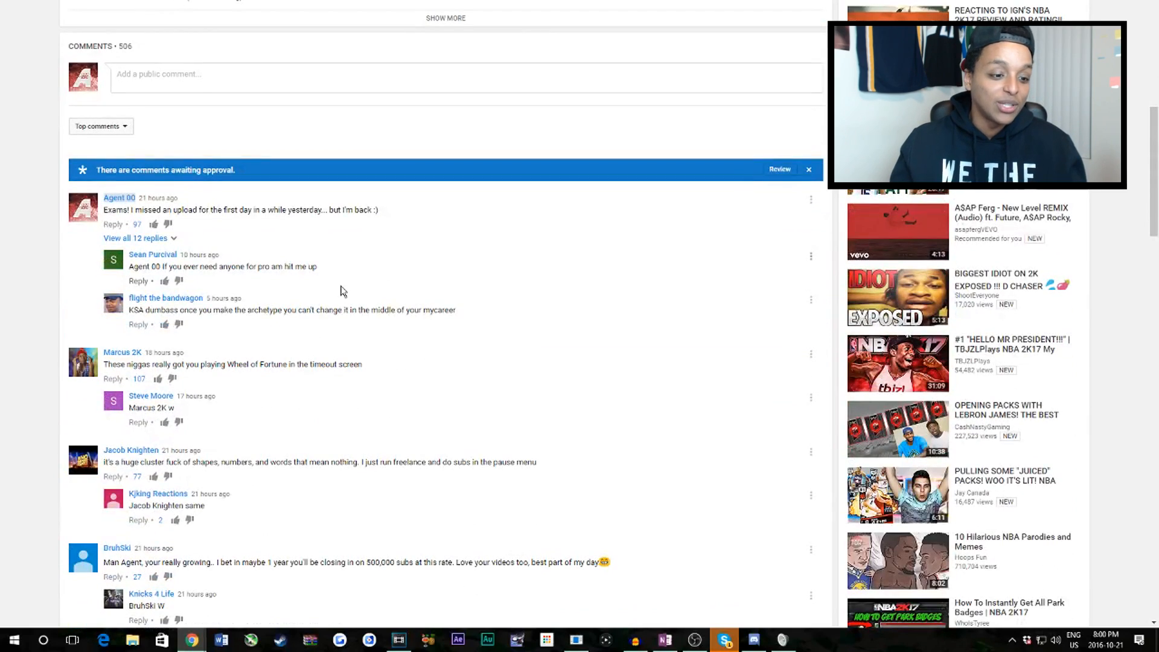
scroll("down", 3)
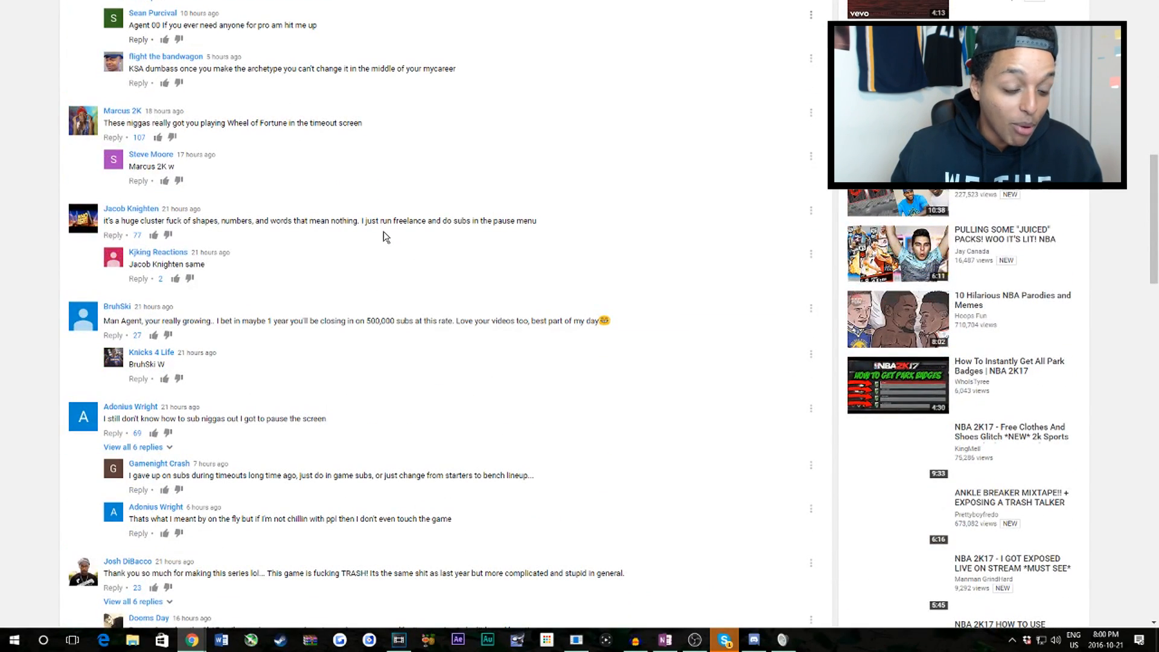
scroll("down", 3)
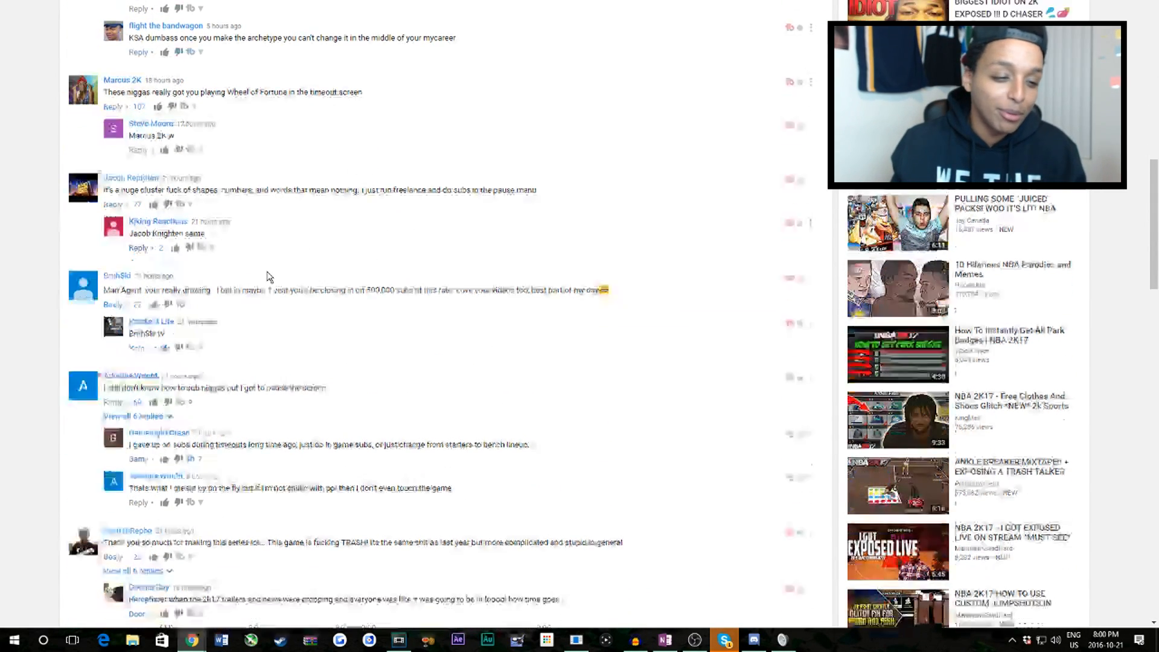
scroll("down", 3)
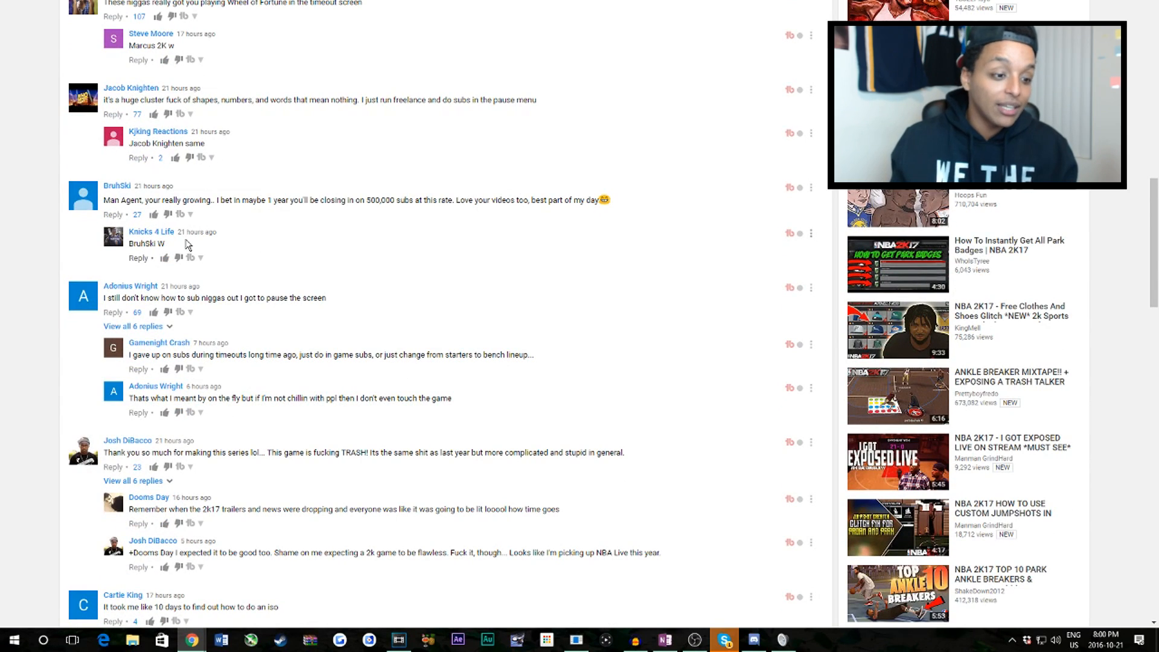
scroll("down", 3)
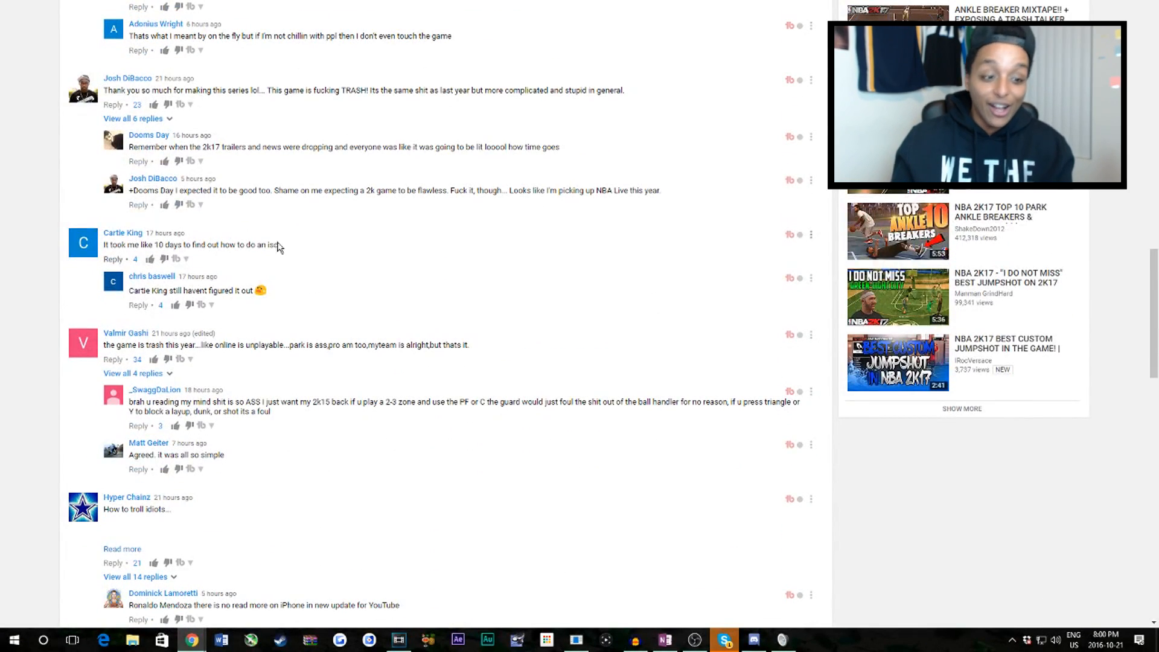
scroll("down", 3)
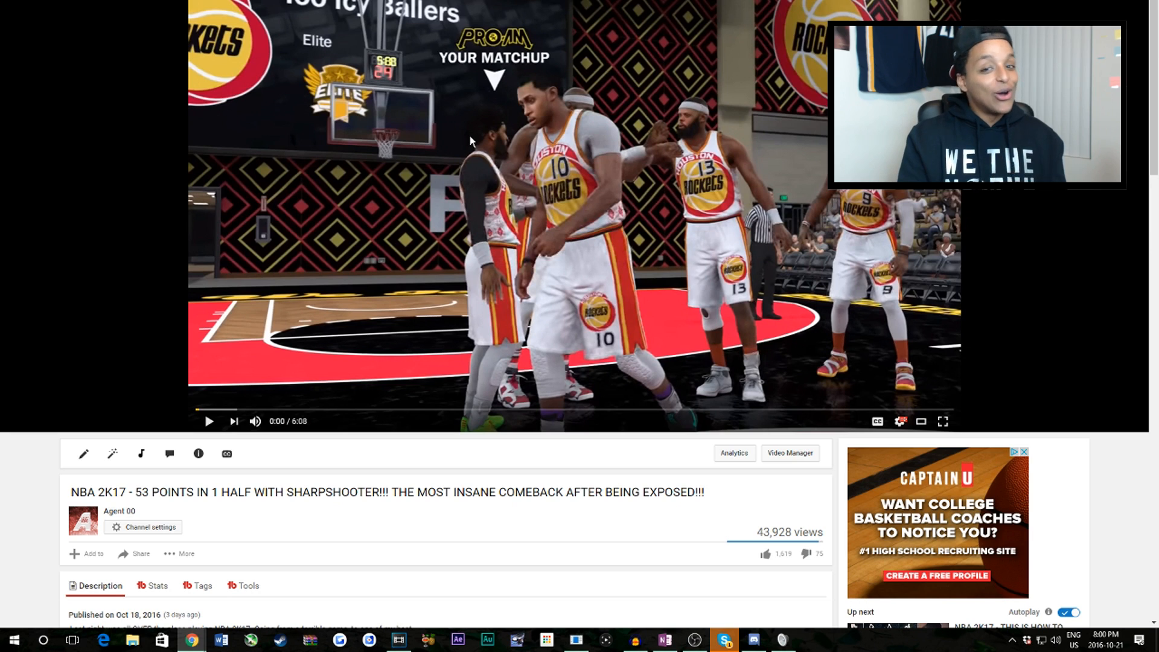
scroll("down", 3)
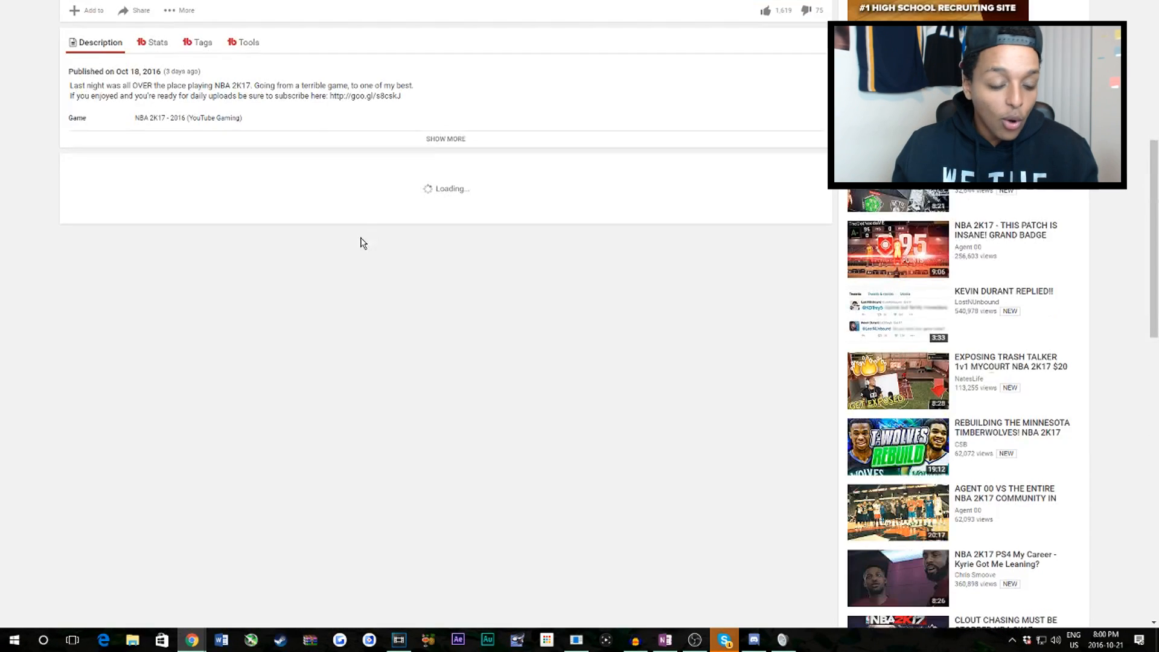
scroll("down", 3)
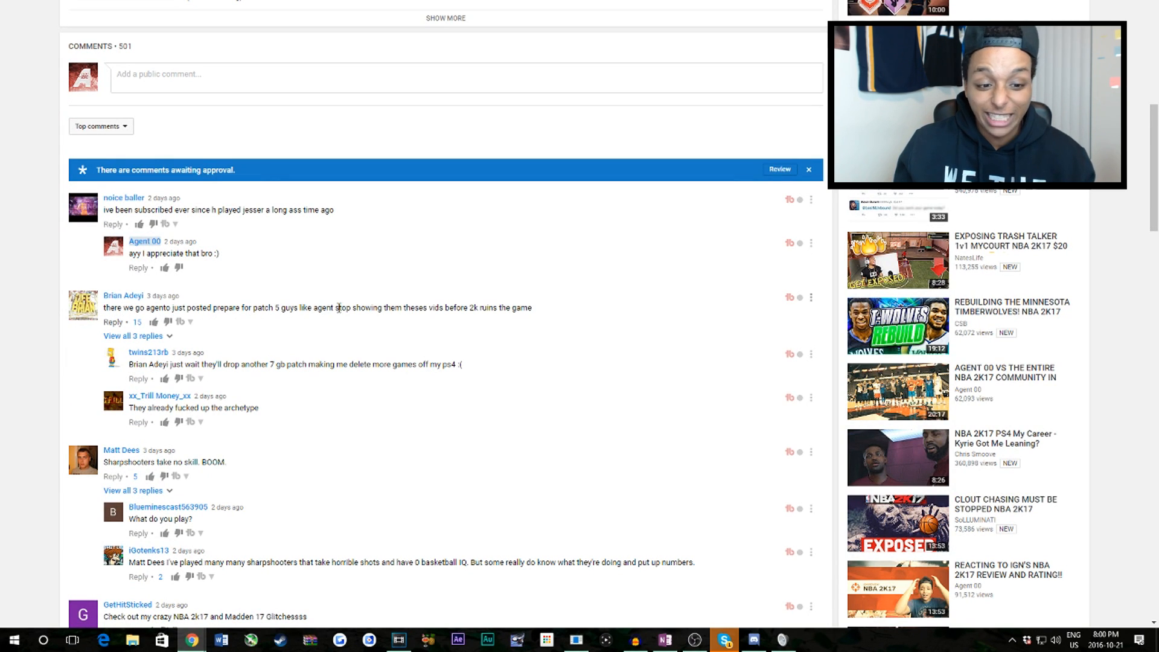
mouse_move(526, 268)
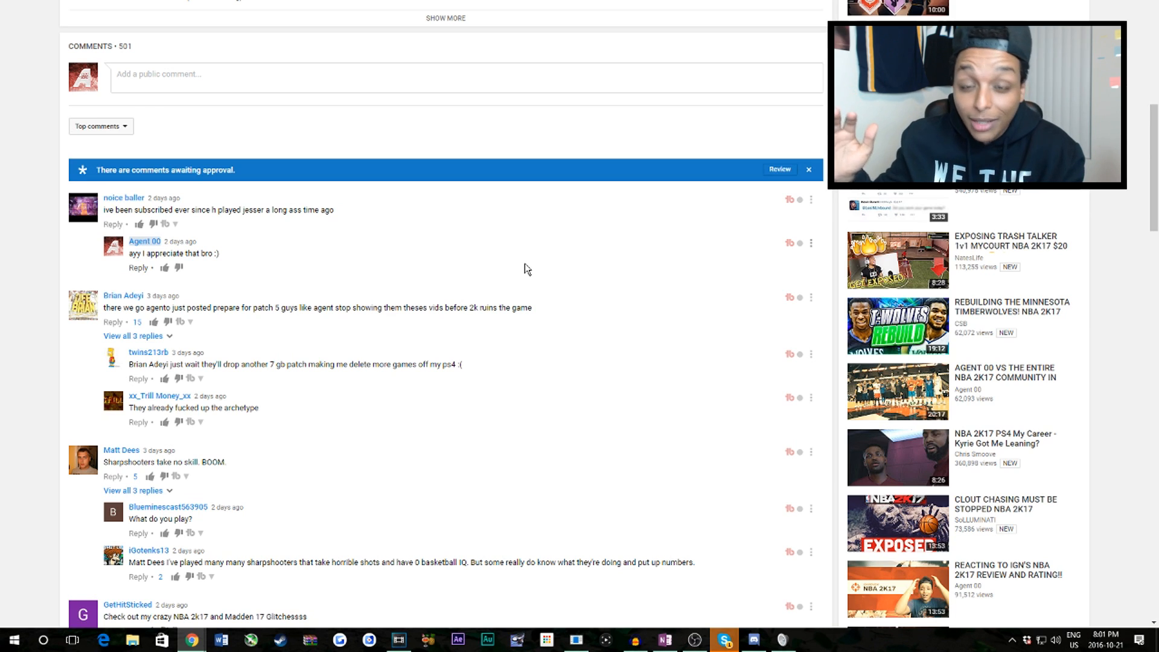
scroll("down", 3)
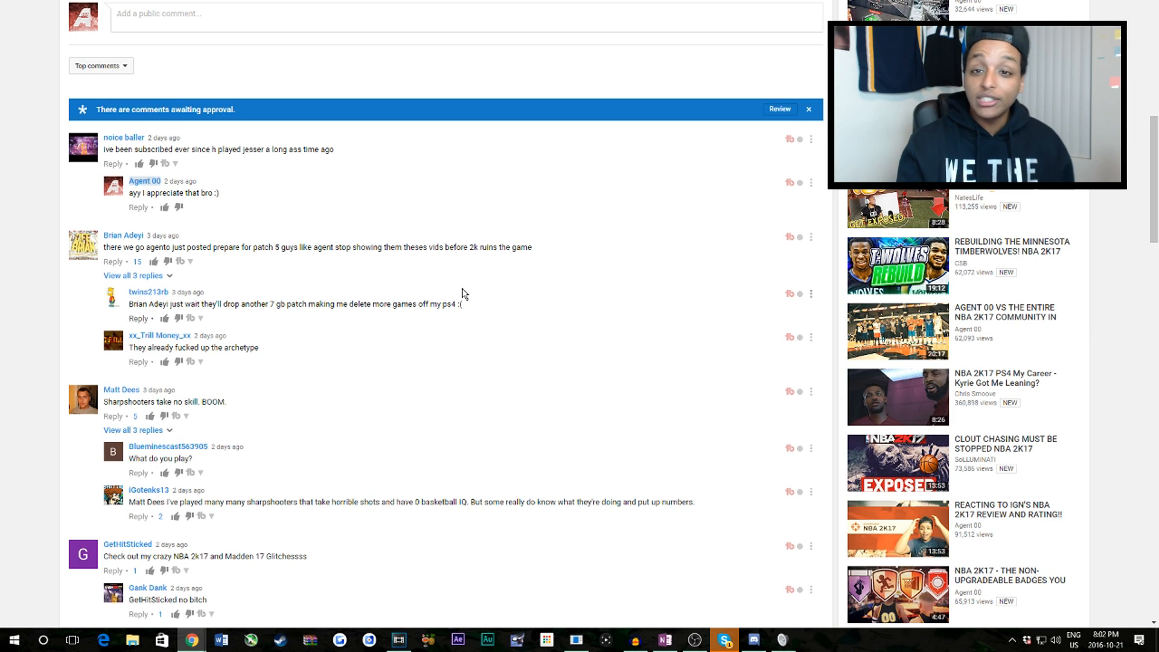
mouse_move(259, 166)
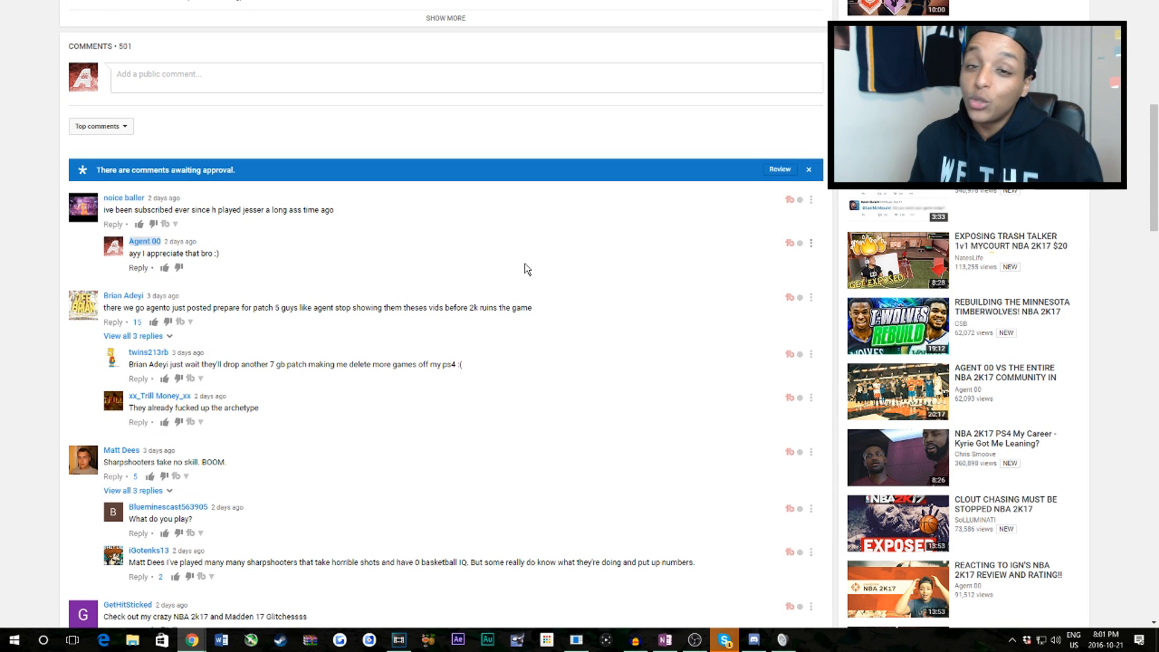
scroll("down", 3)
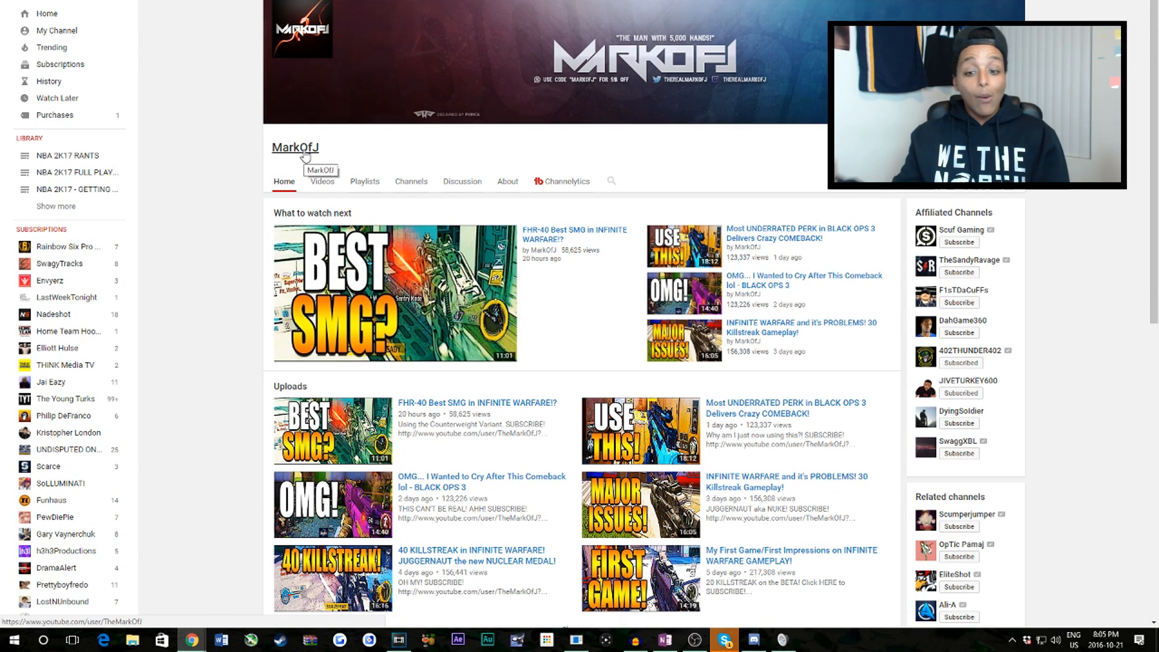
Show MarkOfJ's Videos tab with the full grid of Black Ops 3 uploads.
left_click(322, 181)
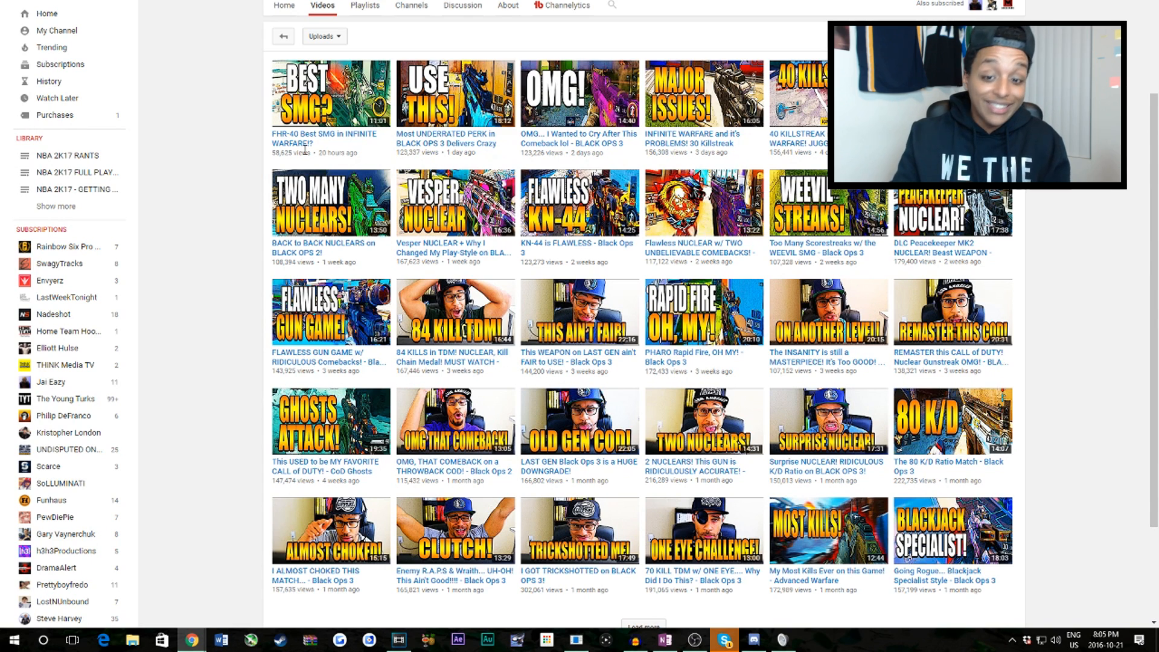
mouse_move(415, 363)
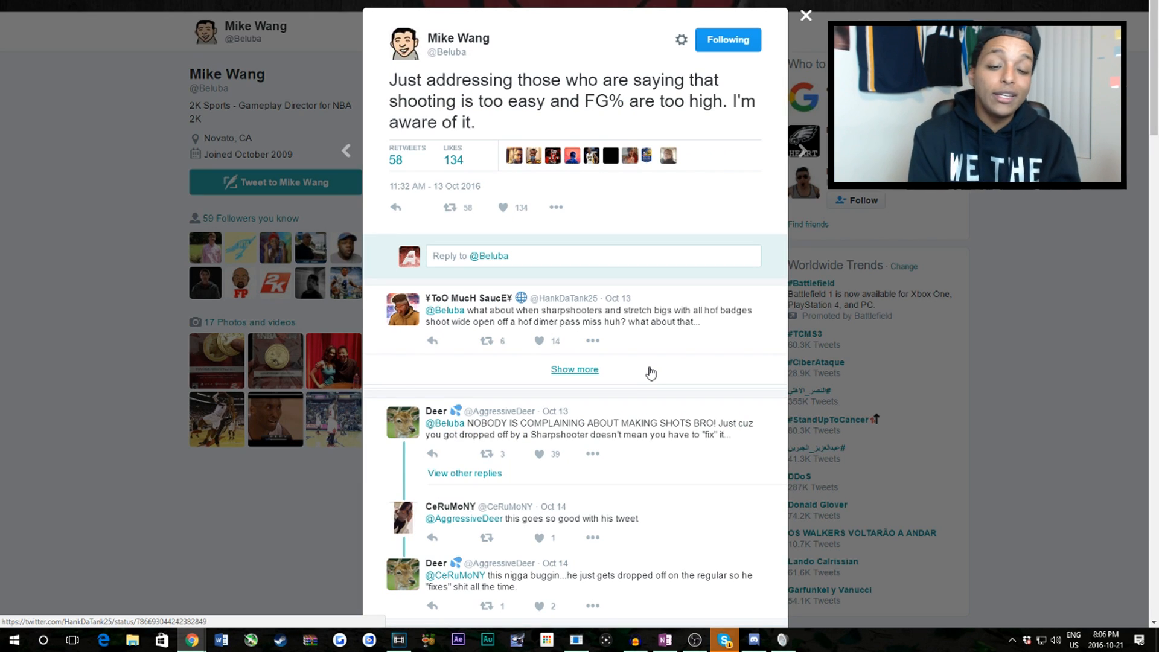
mouse_move(577, 283)
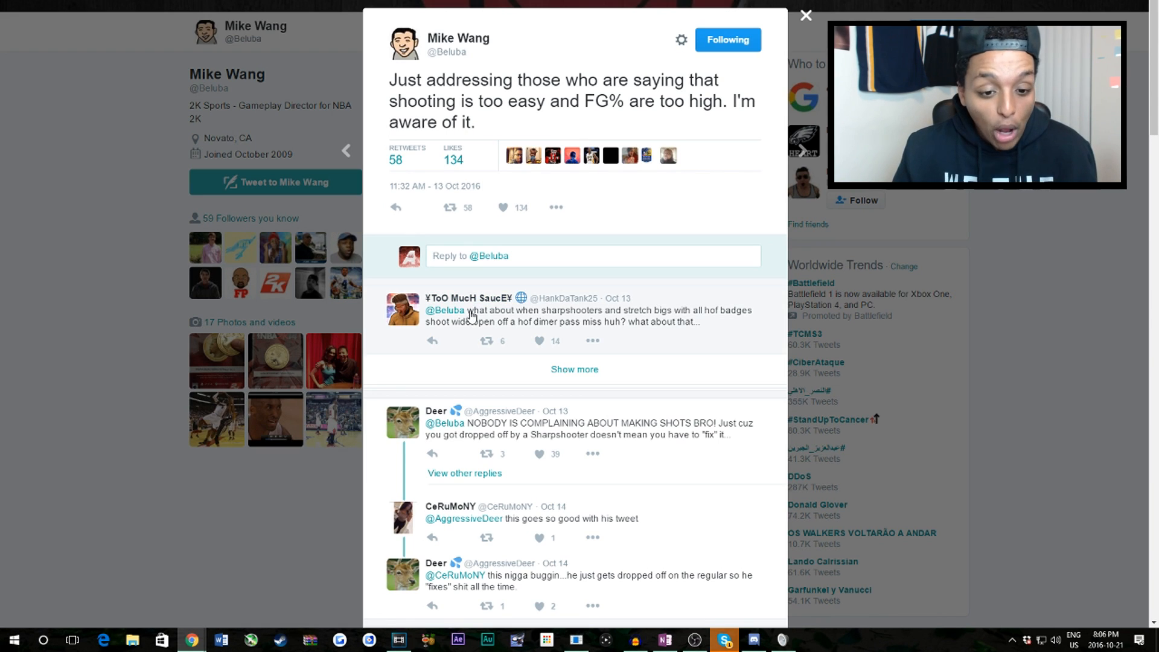
Read the replies under Mike Wang's tweet about easy shooting and high FG%.
left_click(534, 340)
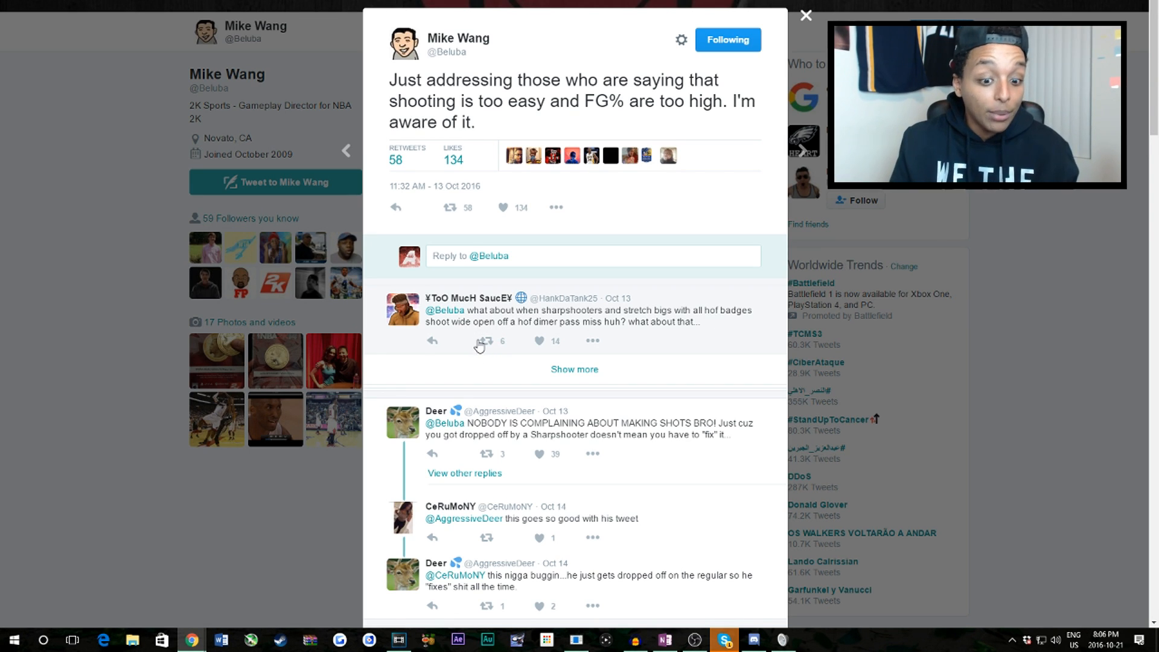
scroll("down", 3)
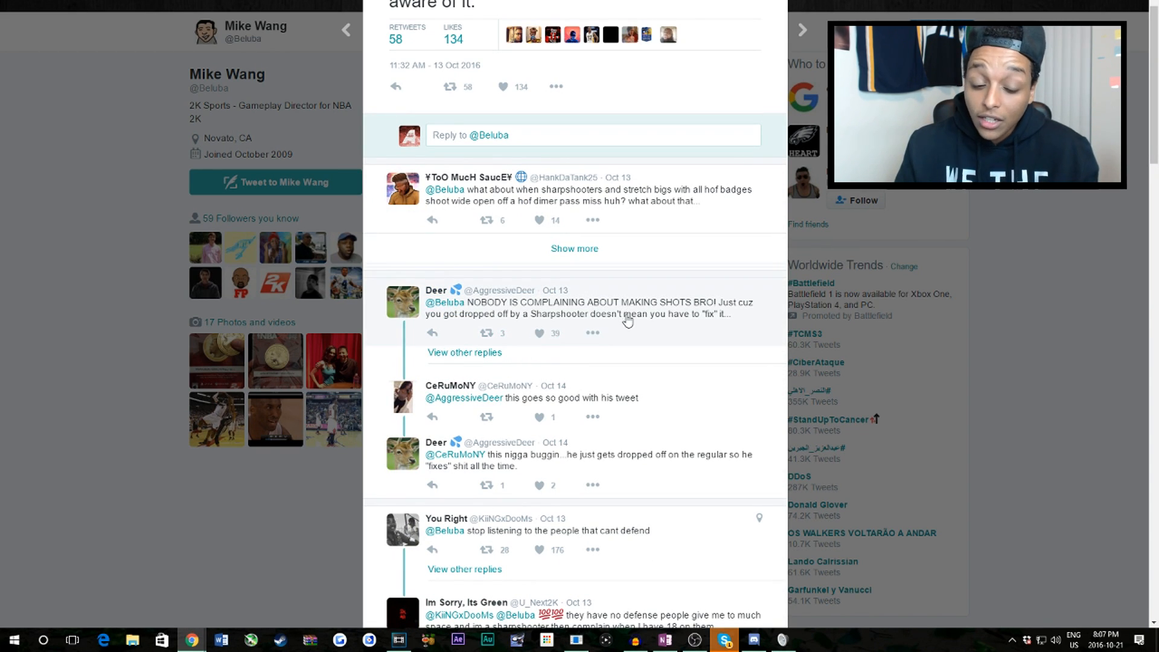
scroll("down", 3)
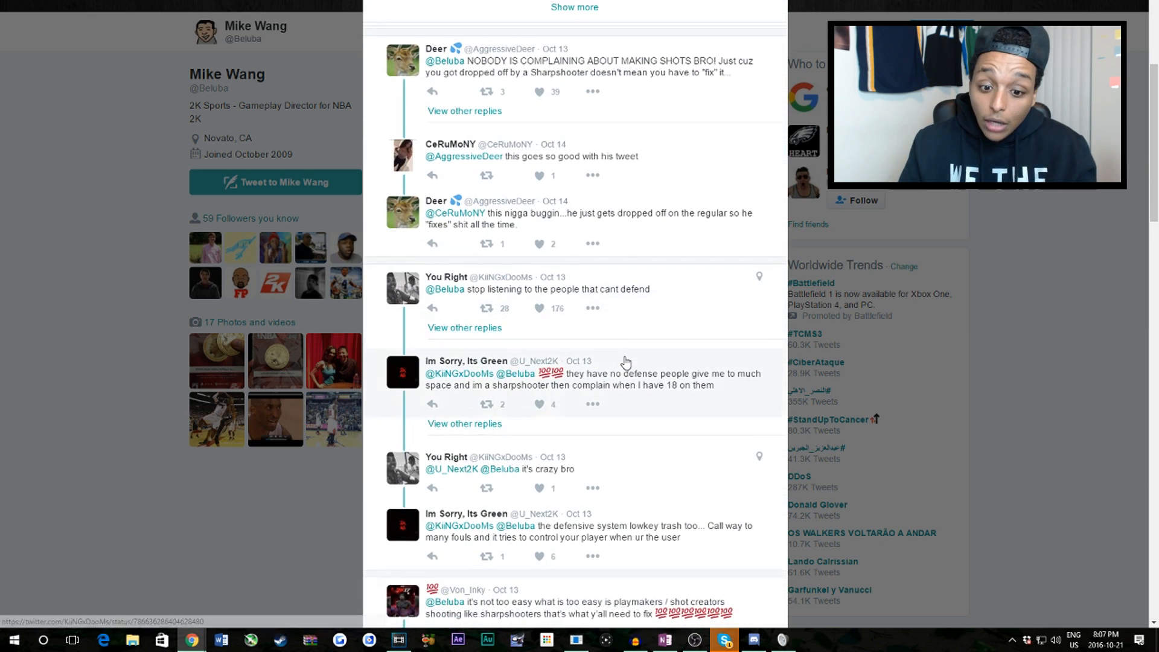
mouse_move(553, 276)
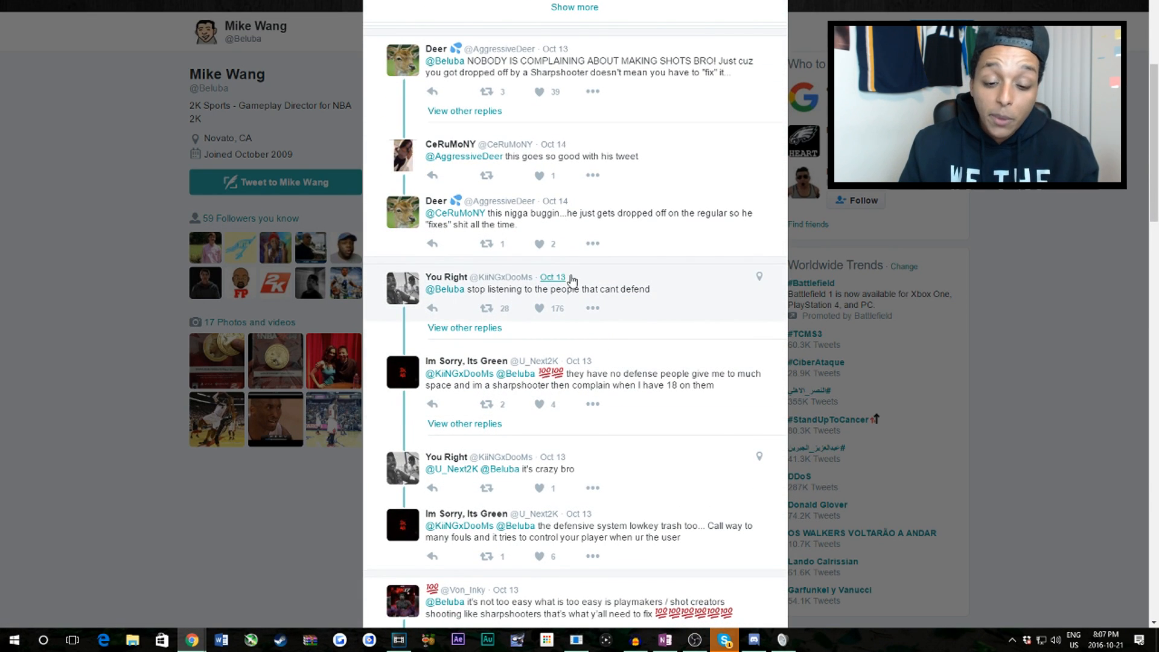
scroll("down", 3)
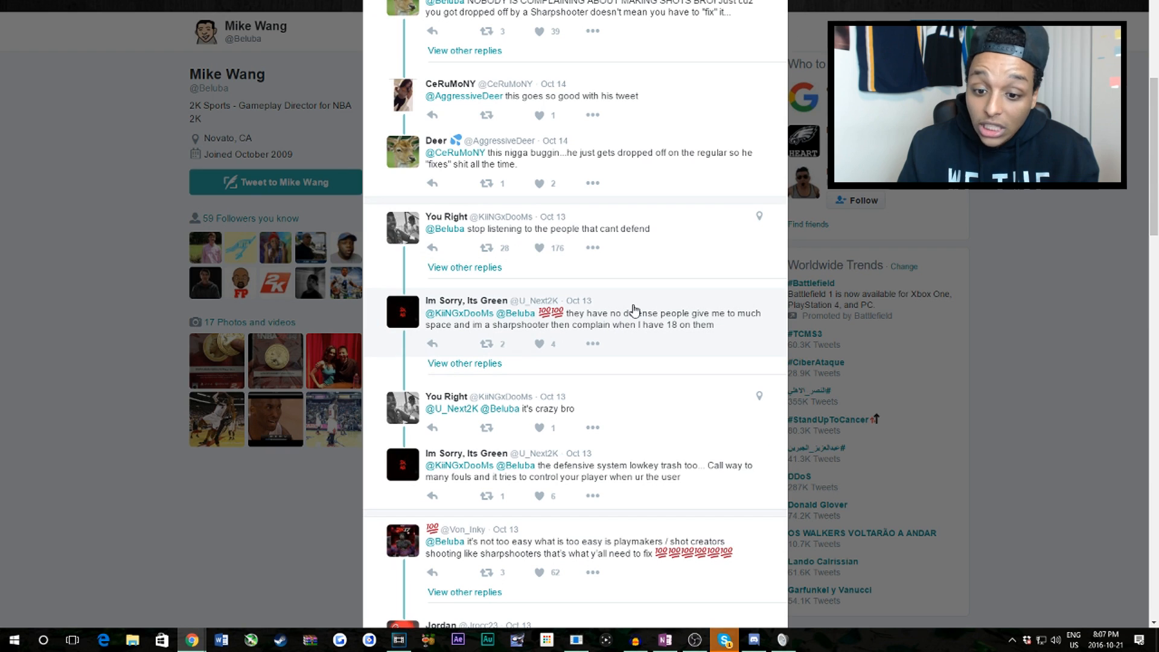
mouse_move(640, 343)
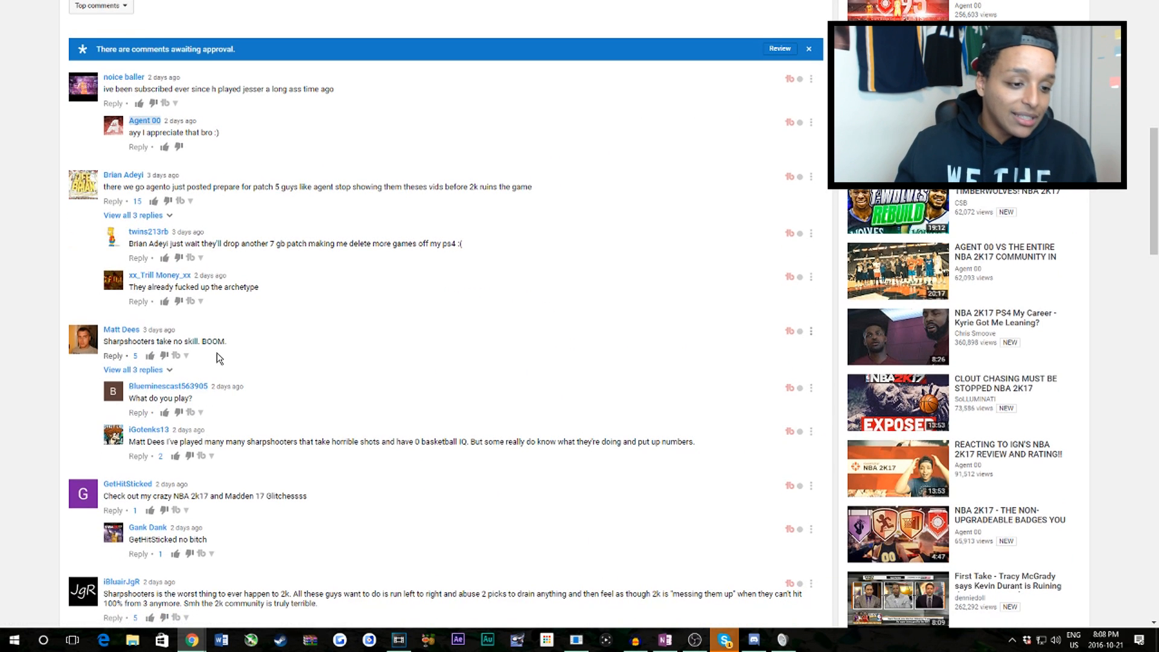
triple_click(164, 340)
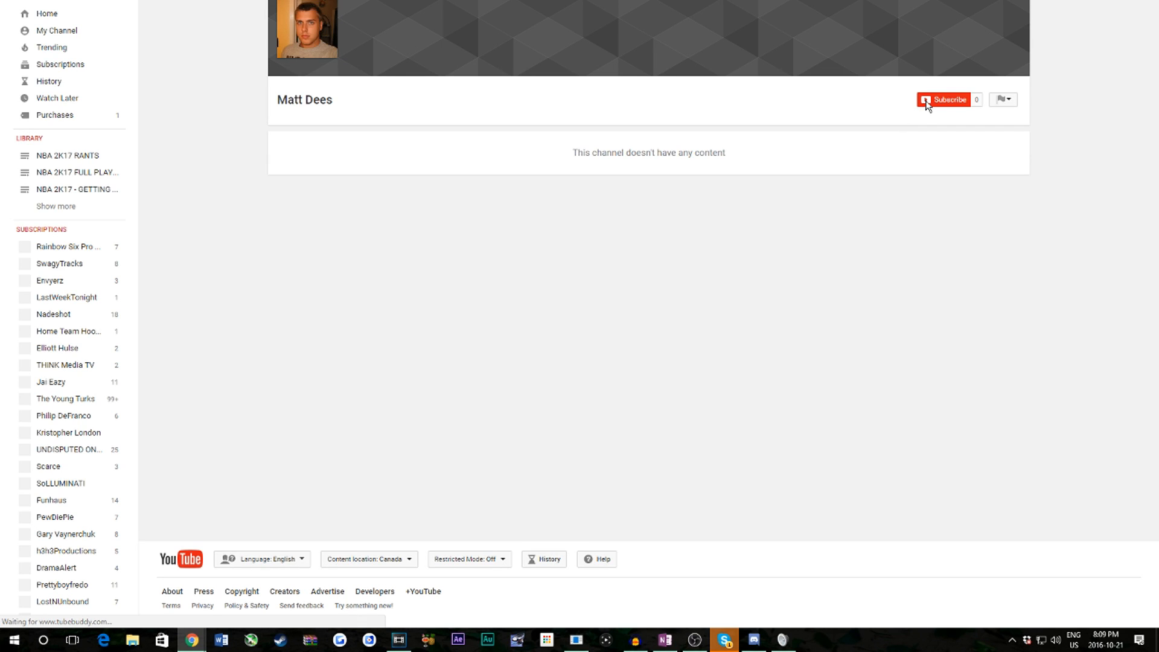
left_click(949, 99)
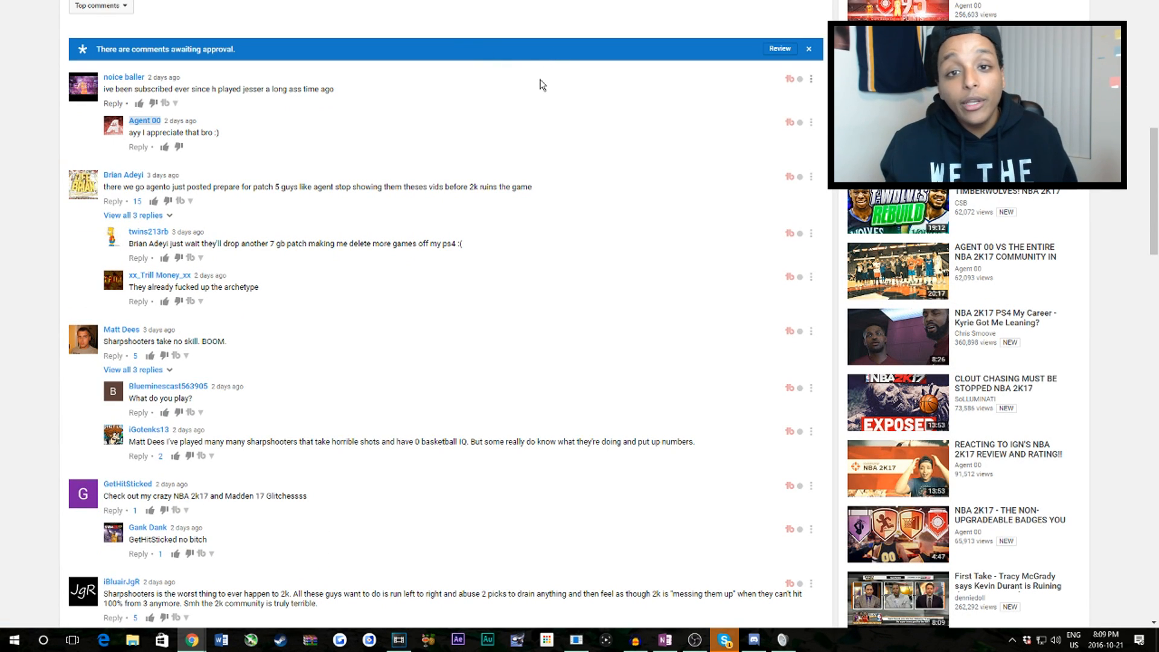
mouse_move(506, 141)
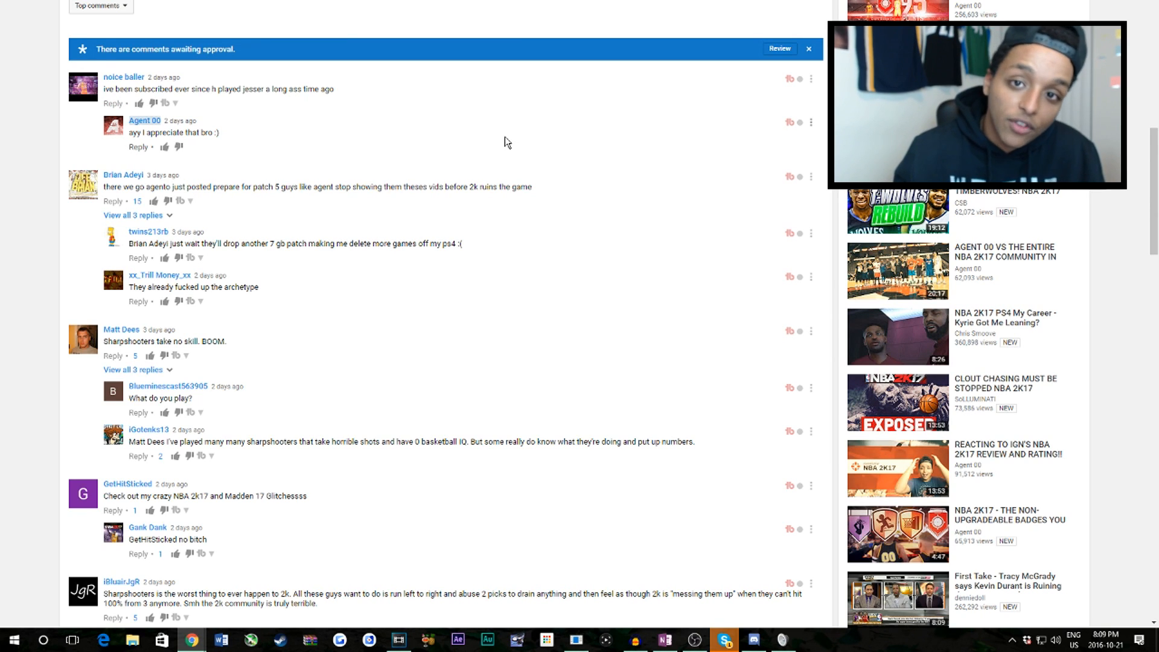
scroll("down", 3)
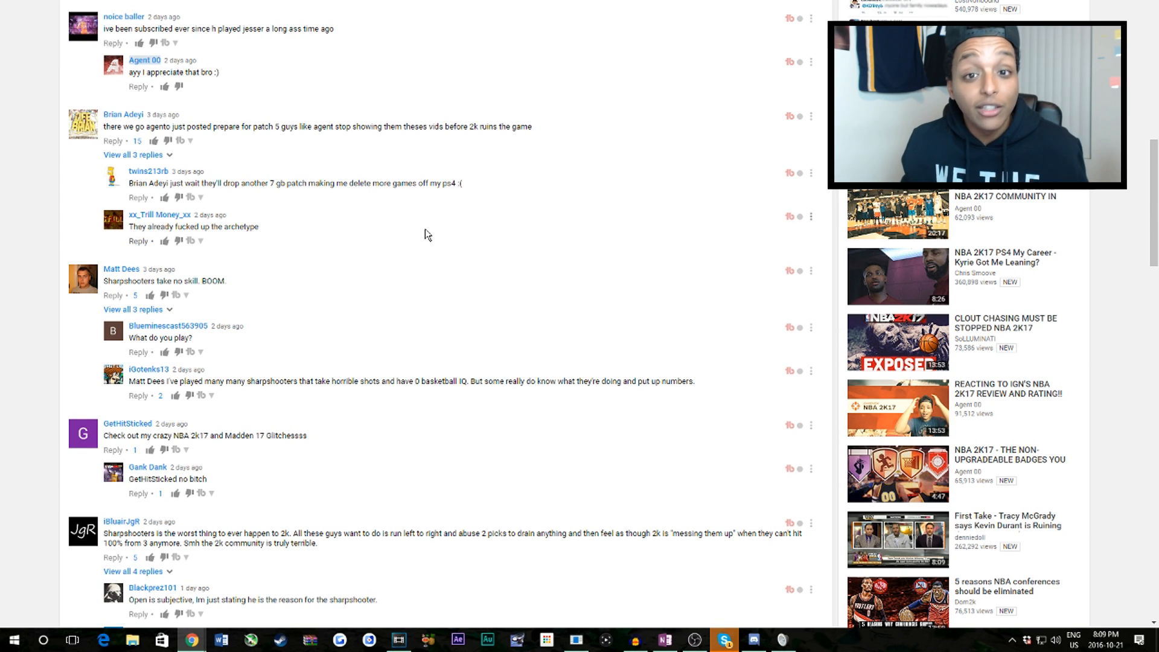
scroll("down", 3)
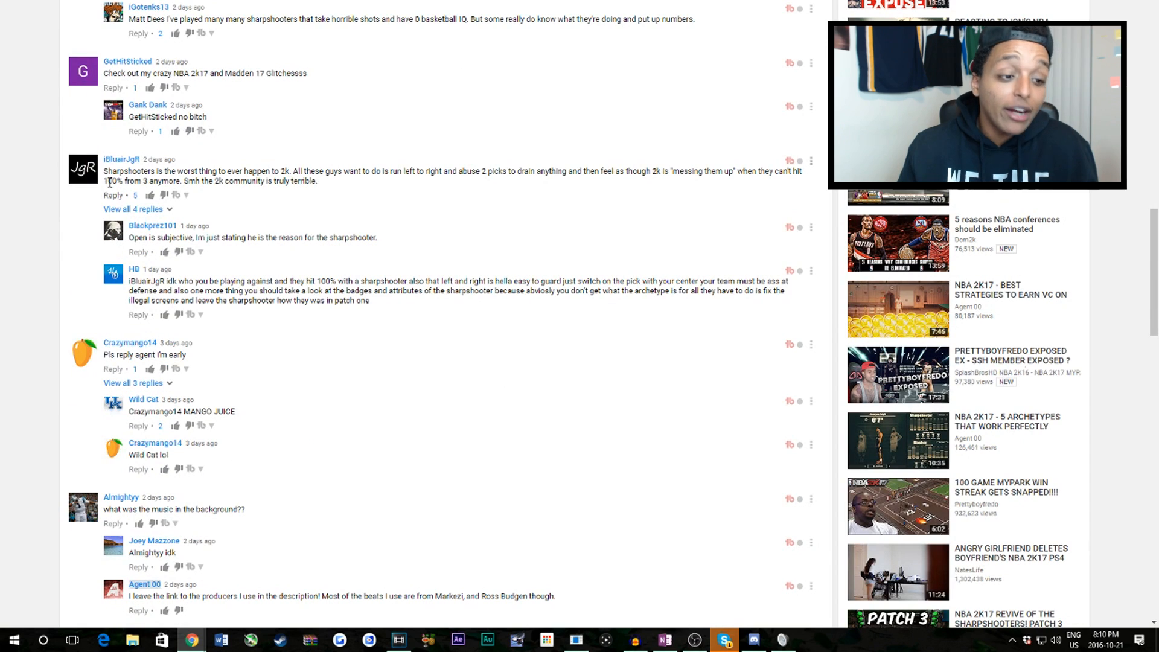
mouse_move(132, 151)
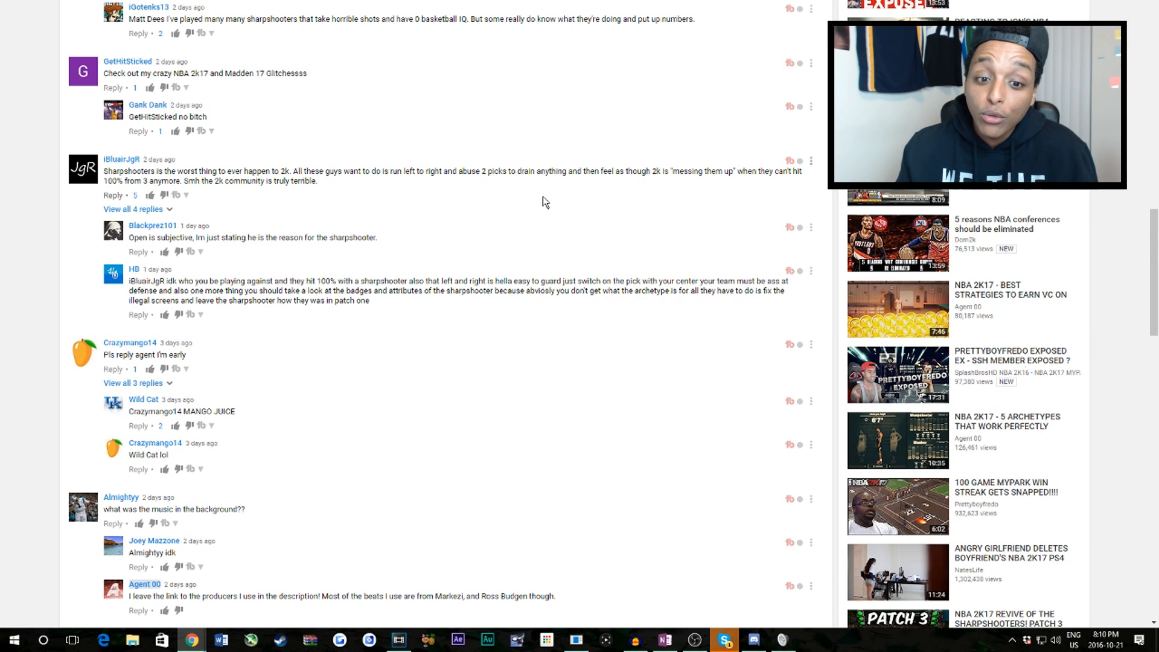
mouse_move(674, 197)
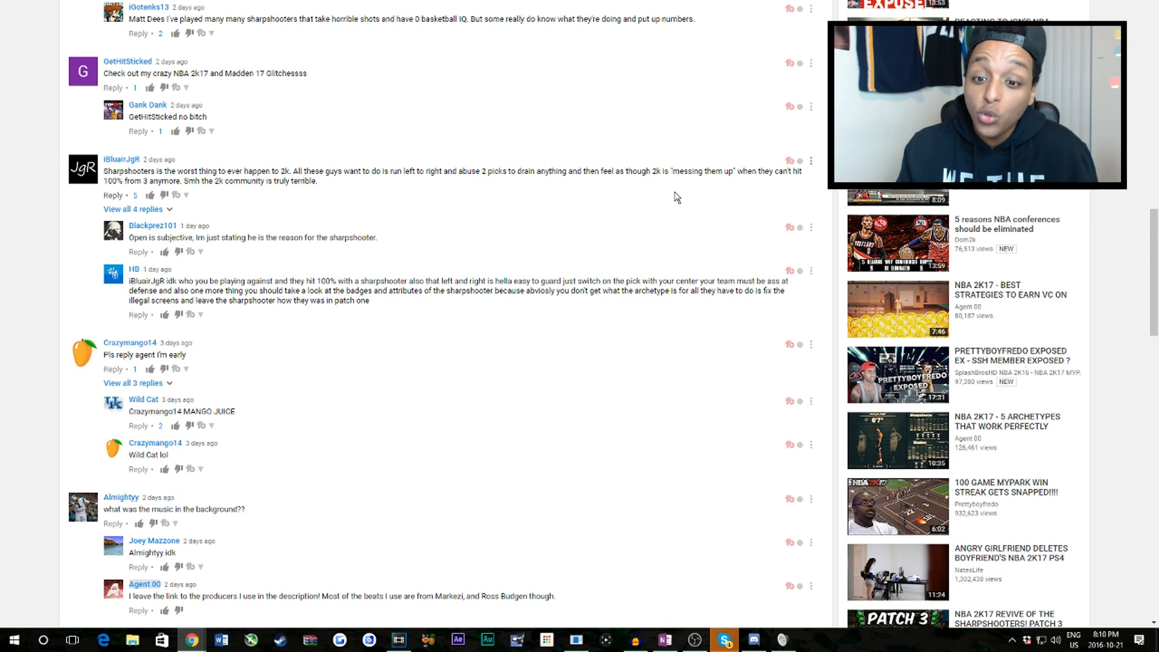
mouse_move(227, 212)
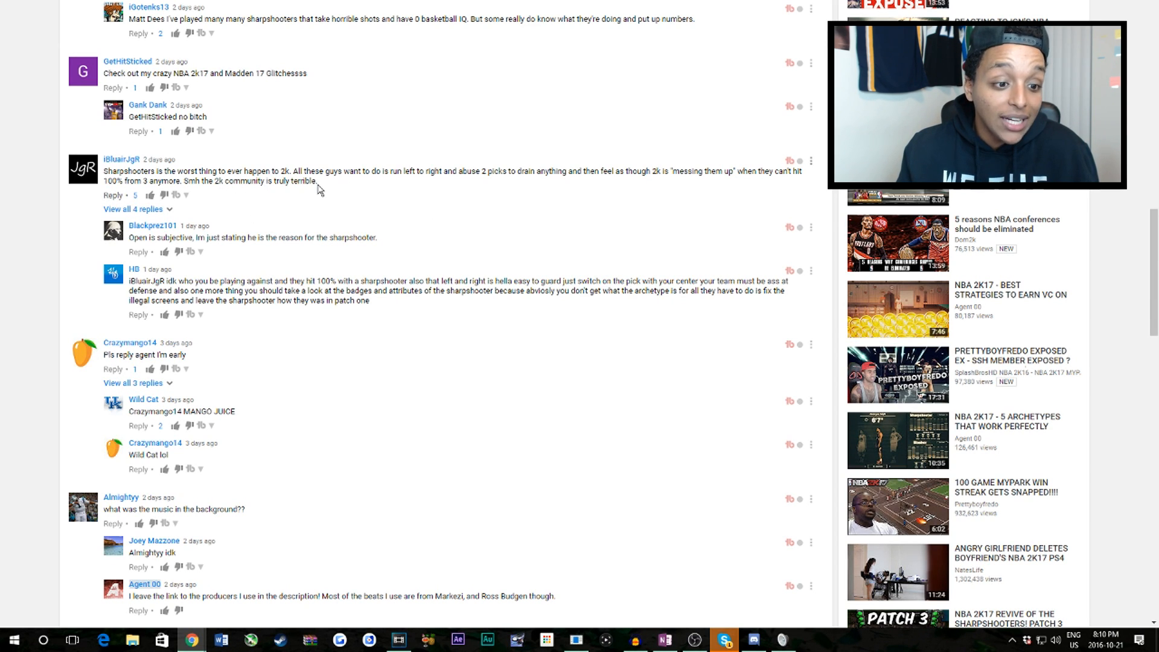
mouse_move(338, 259)
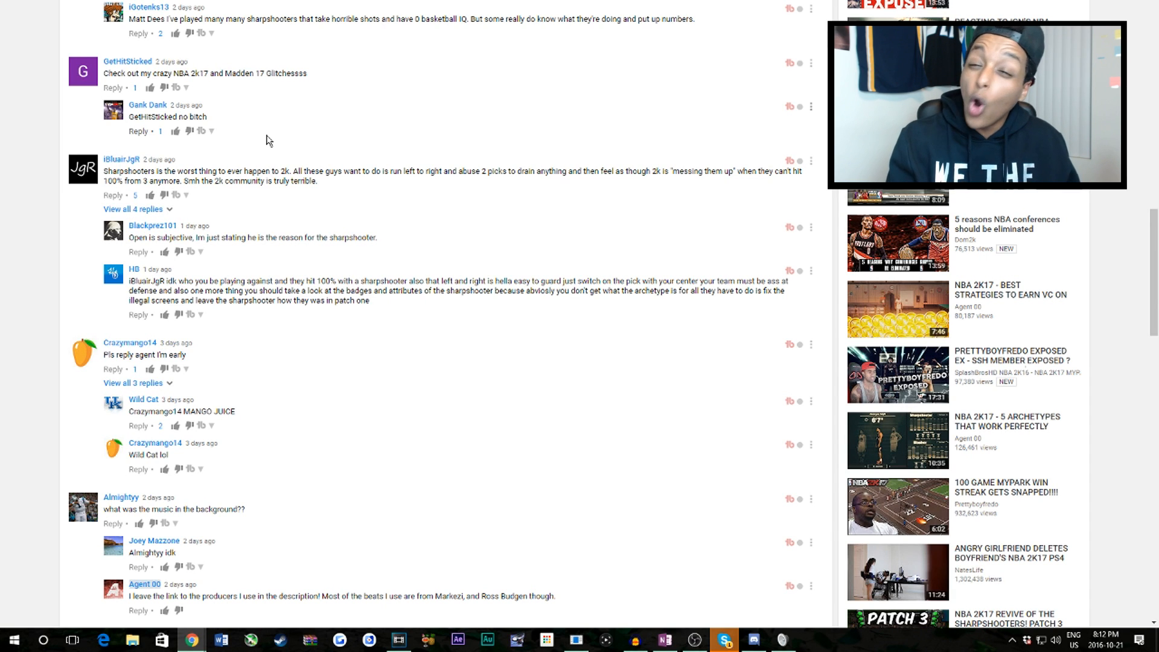
Scroll through the newly loaded comments, including threads urging a sharpshooter patch.
scroll("down", 3)
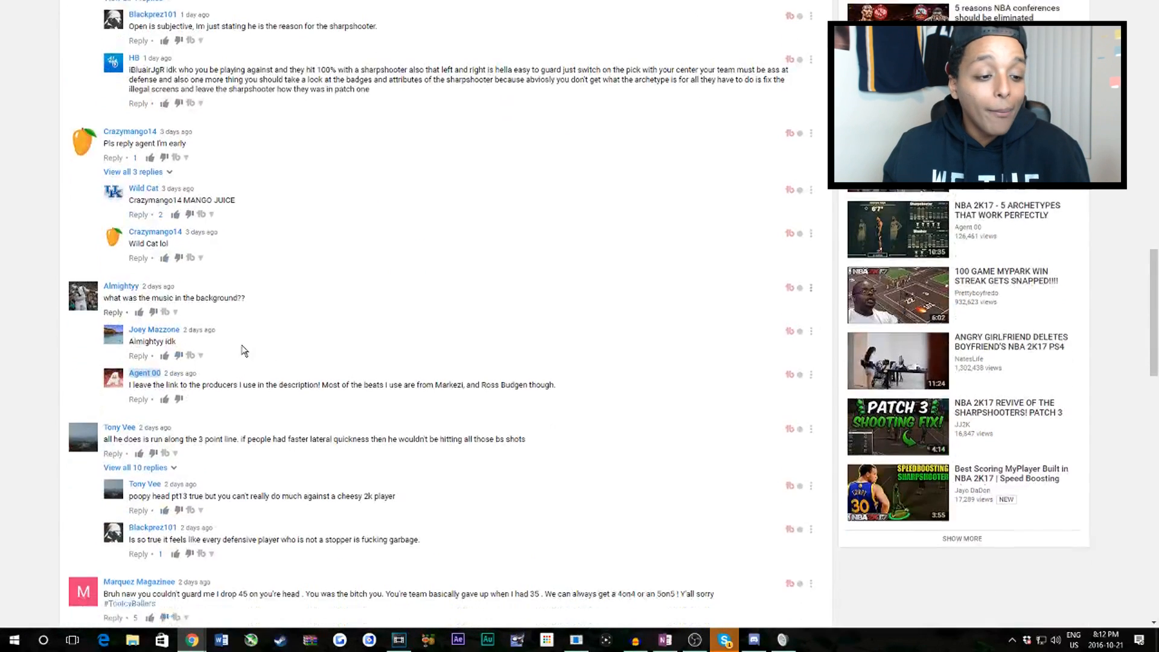
scroll("down", 3)
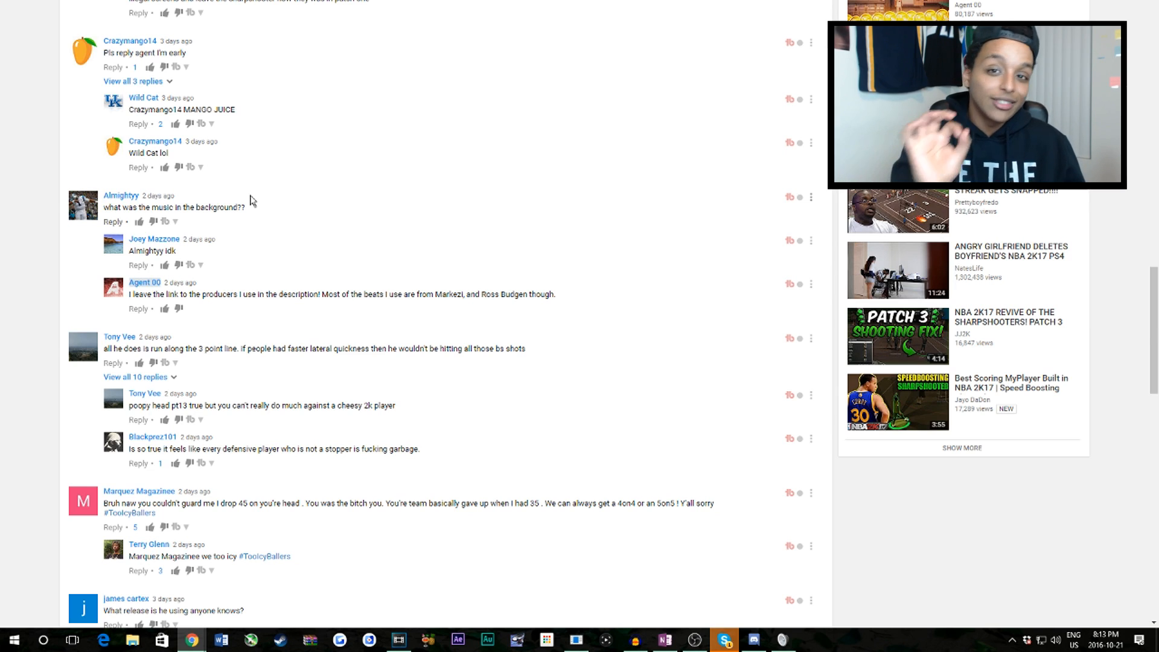
scroll("down", 3)
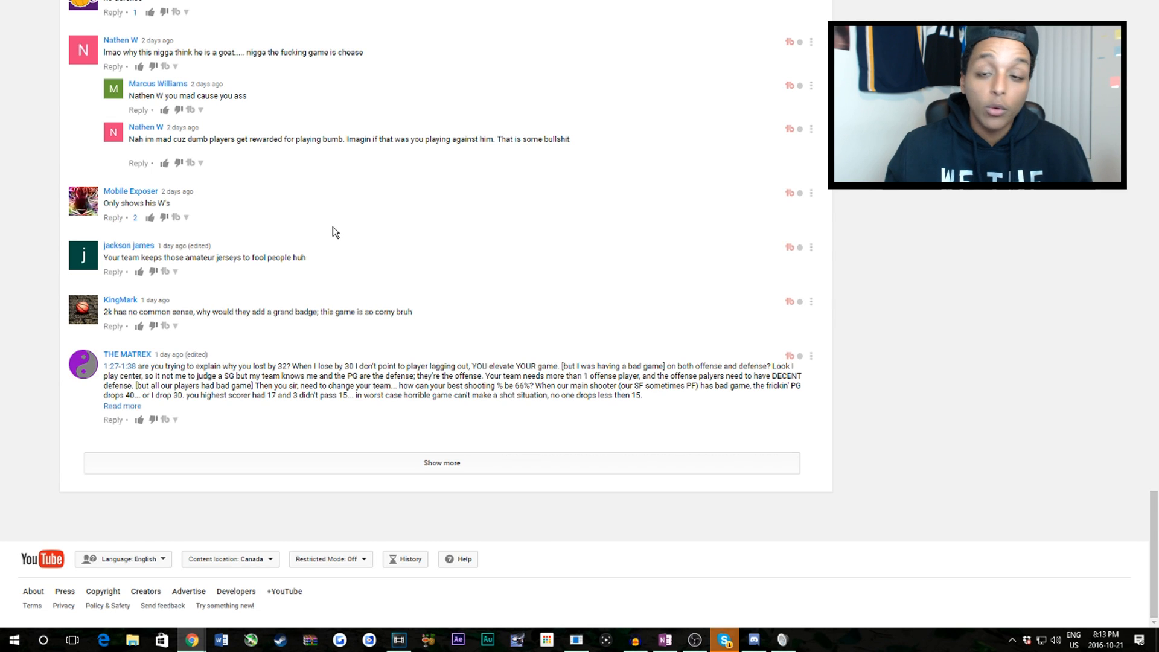
mouse_move(311, 237)
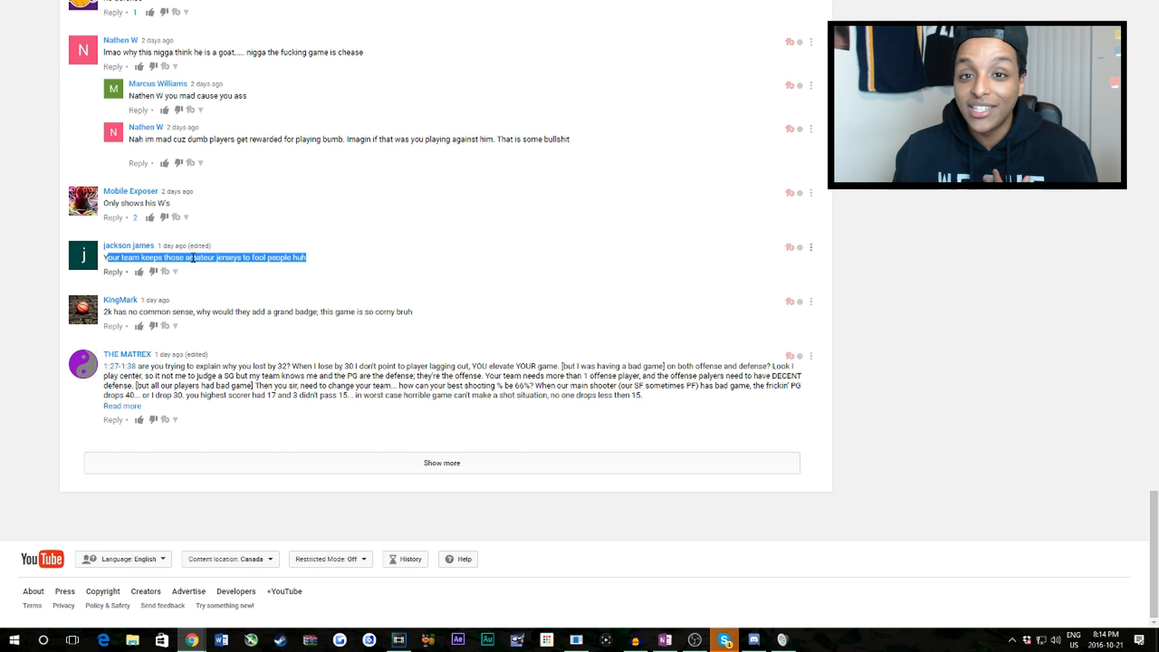
mouse_move(197, 257)
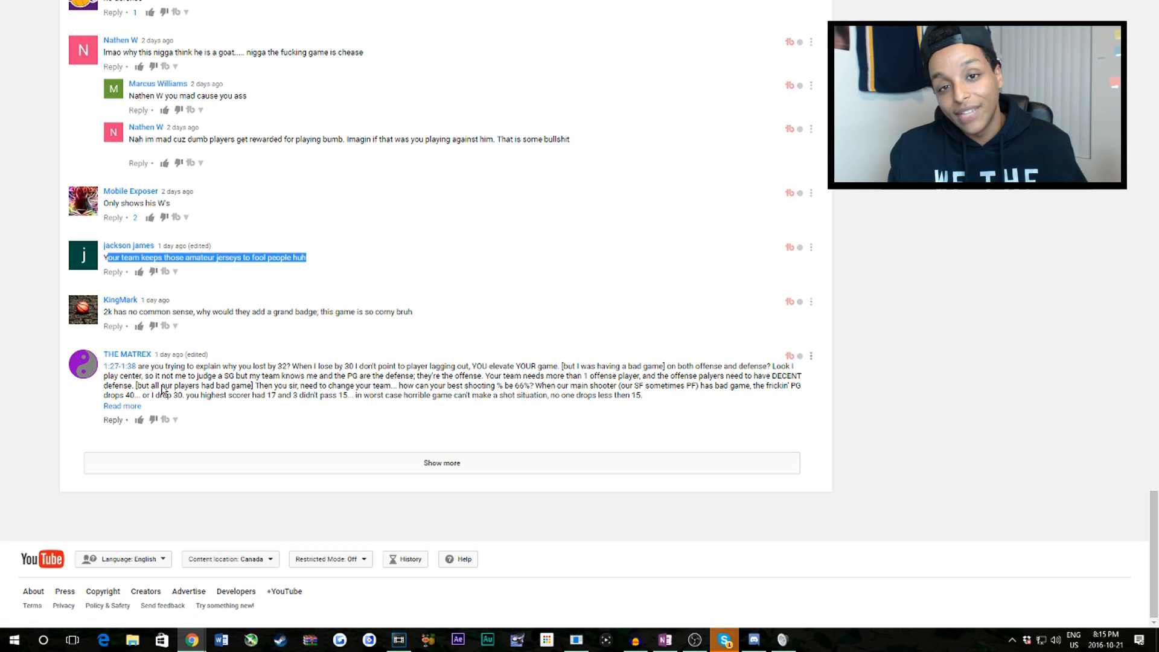
scroll("down", 3)
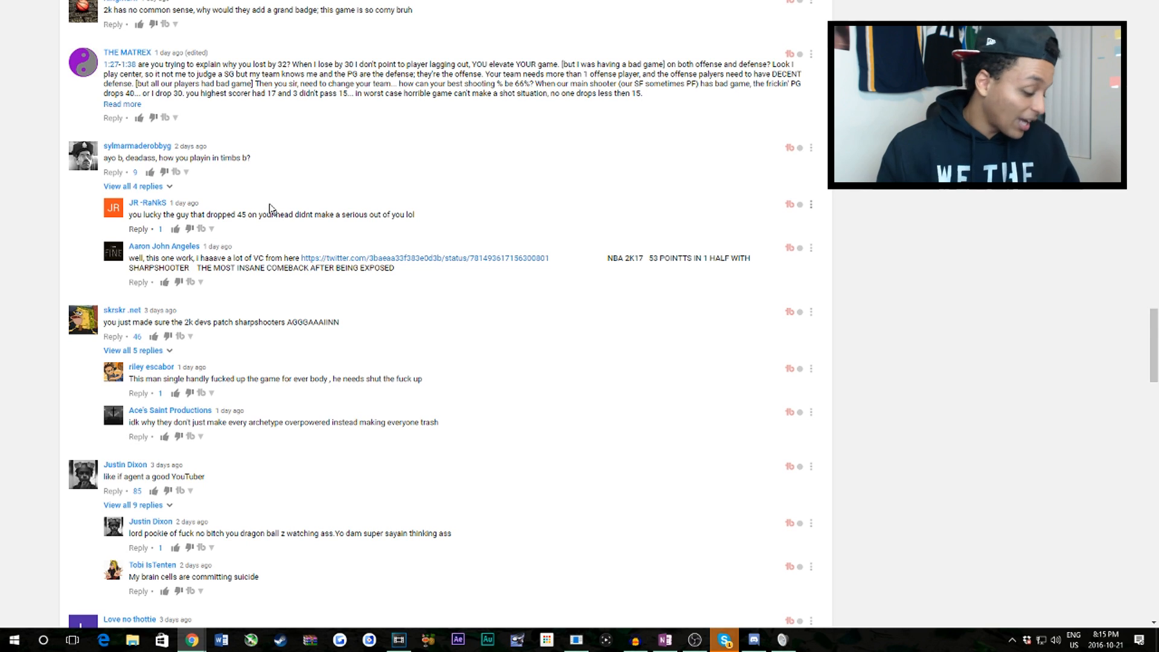
scroll("down", 3)
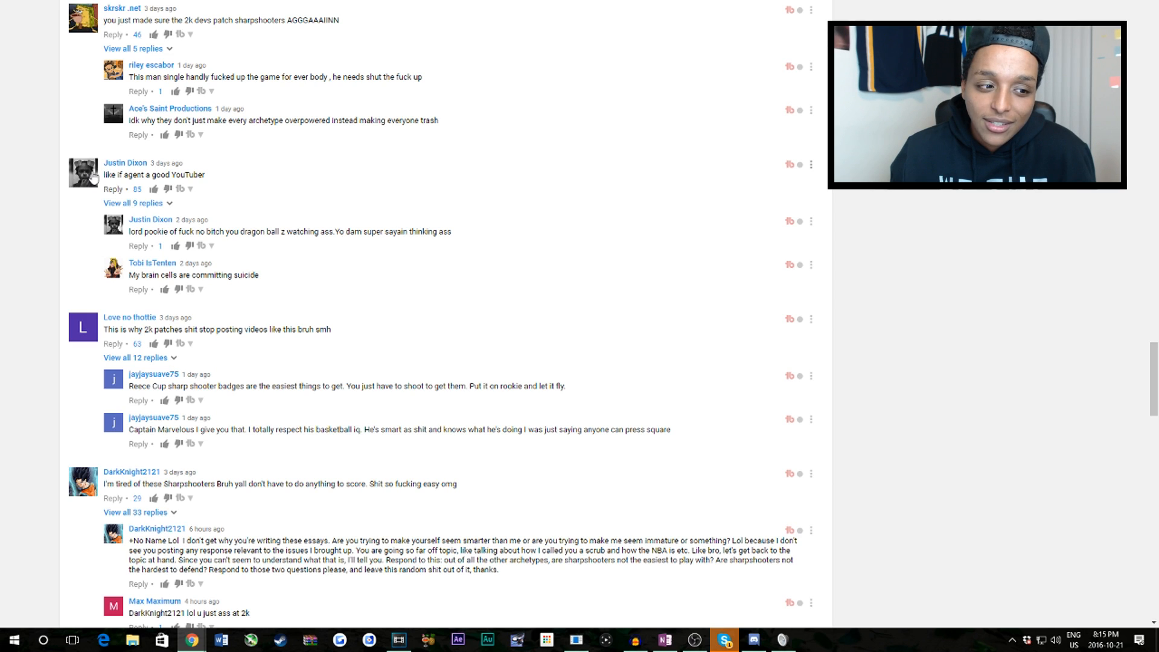
scroll("down", 3)
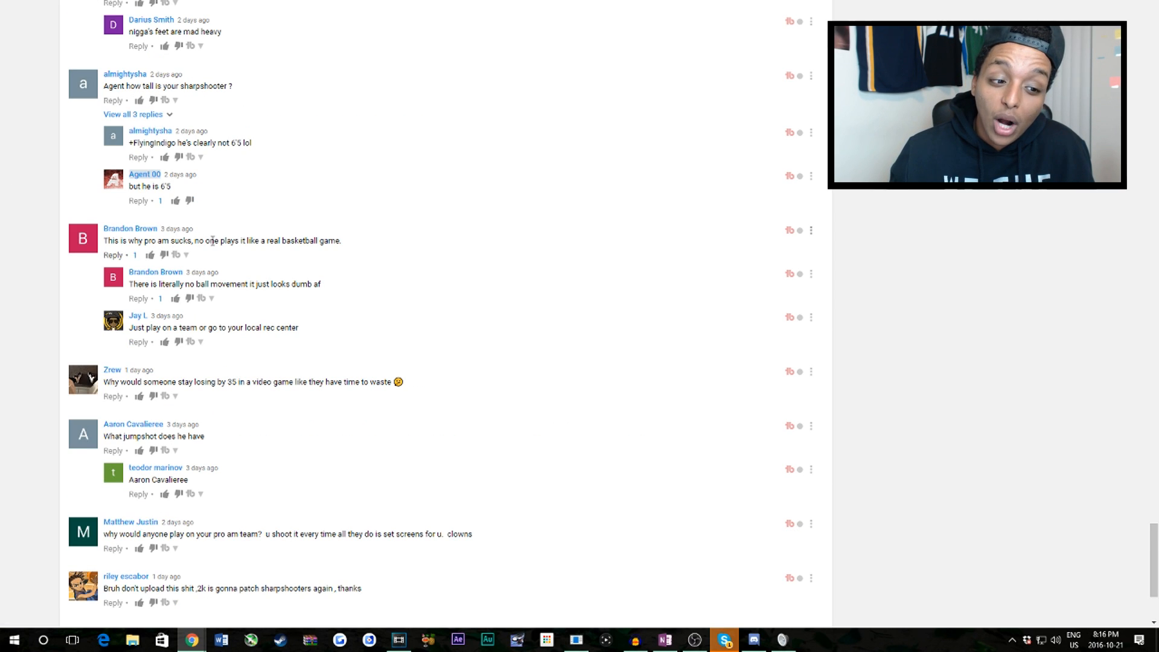
mouse_move(322, 225)
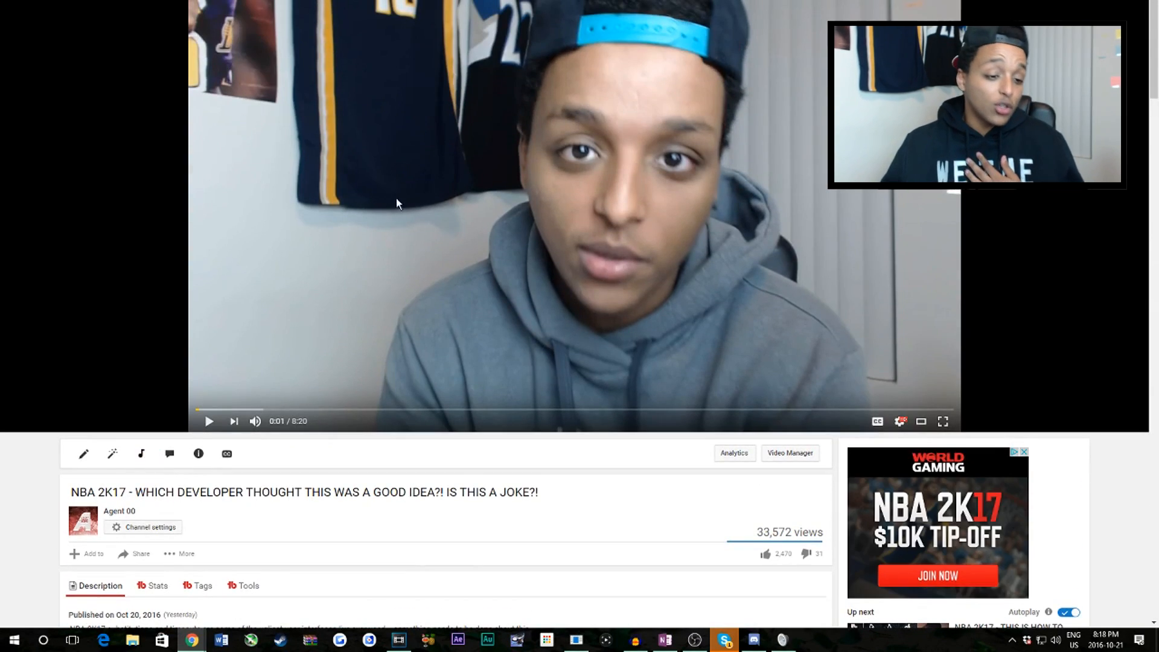
Scroll past the description to the pinned comment about exams and its replies.
scroll("down", 3)
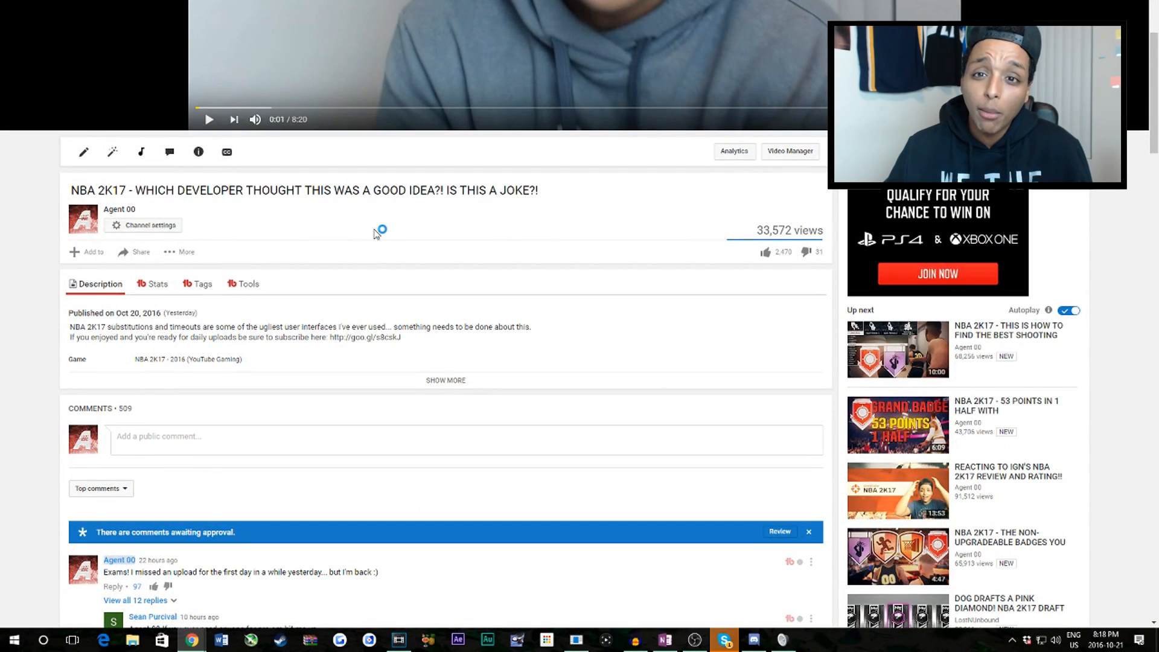
scroll("down", 3)
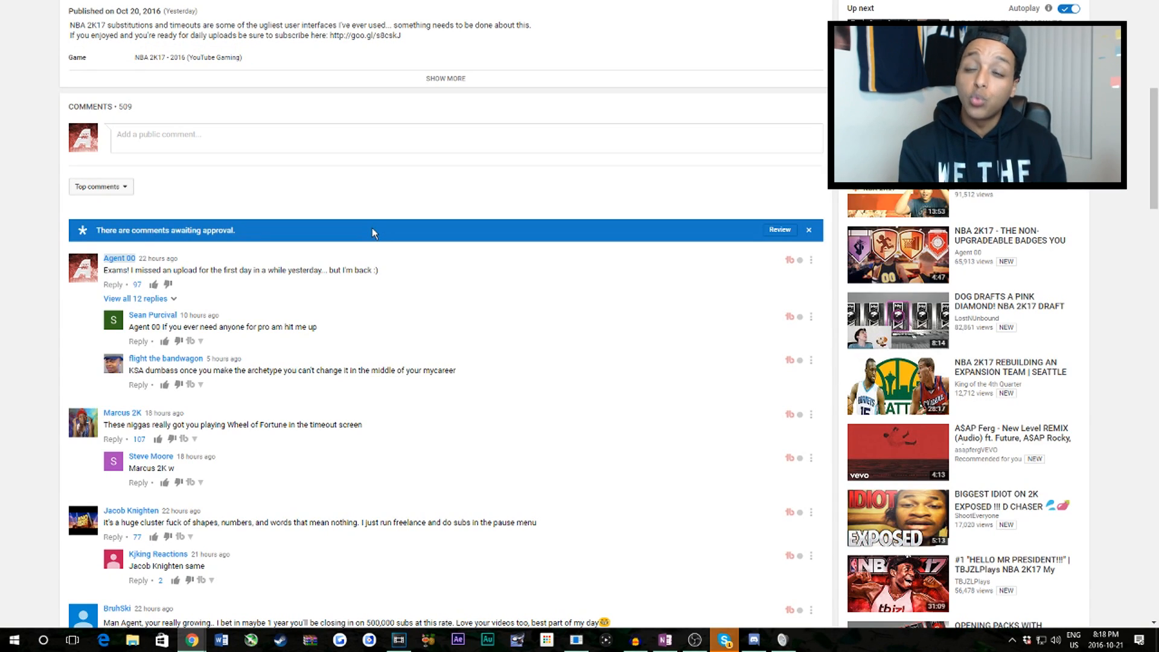
scroll("down", 3)
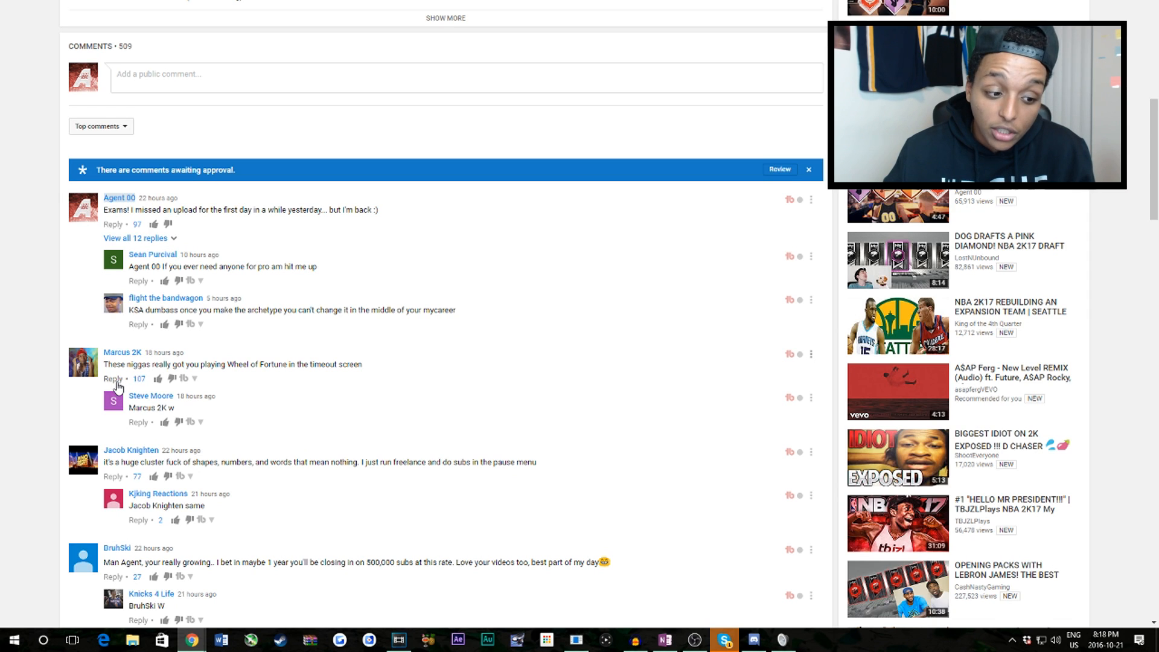
left_click_drag(231, 365, 363, 364)
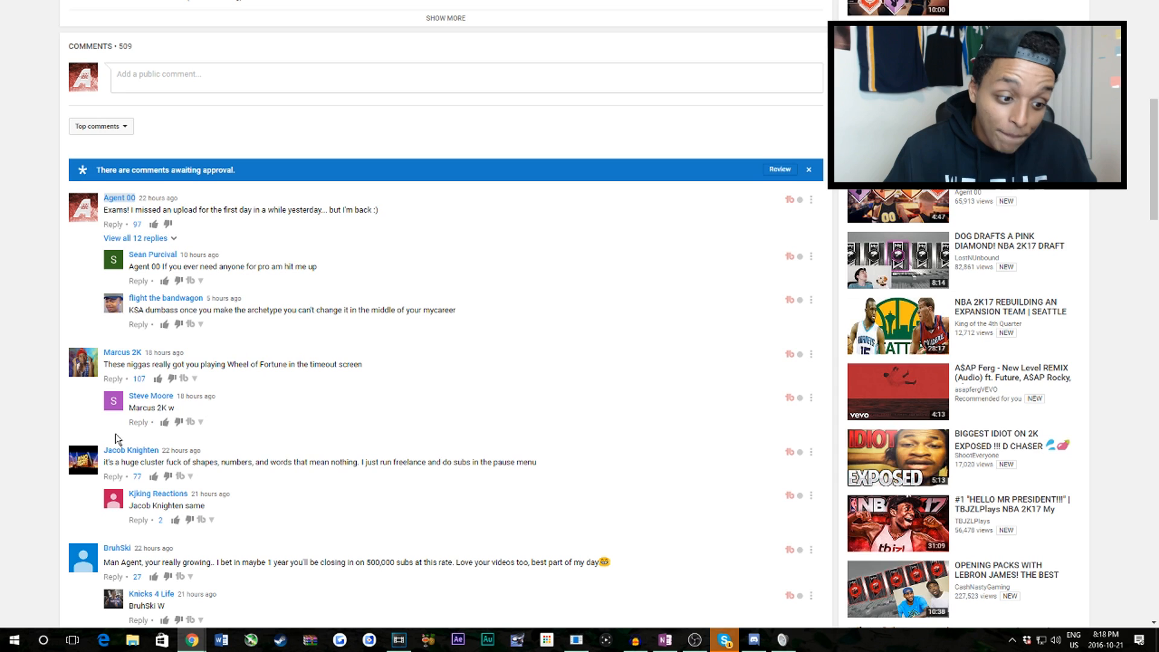
mouse_move(131, 450)
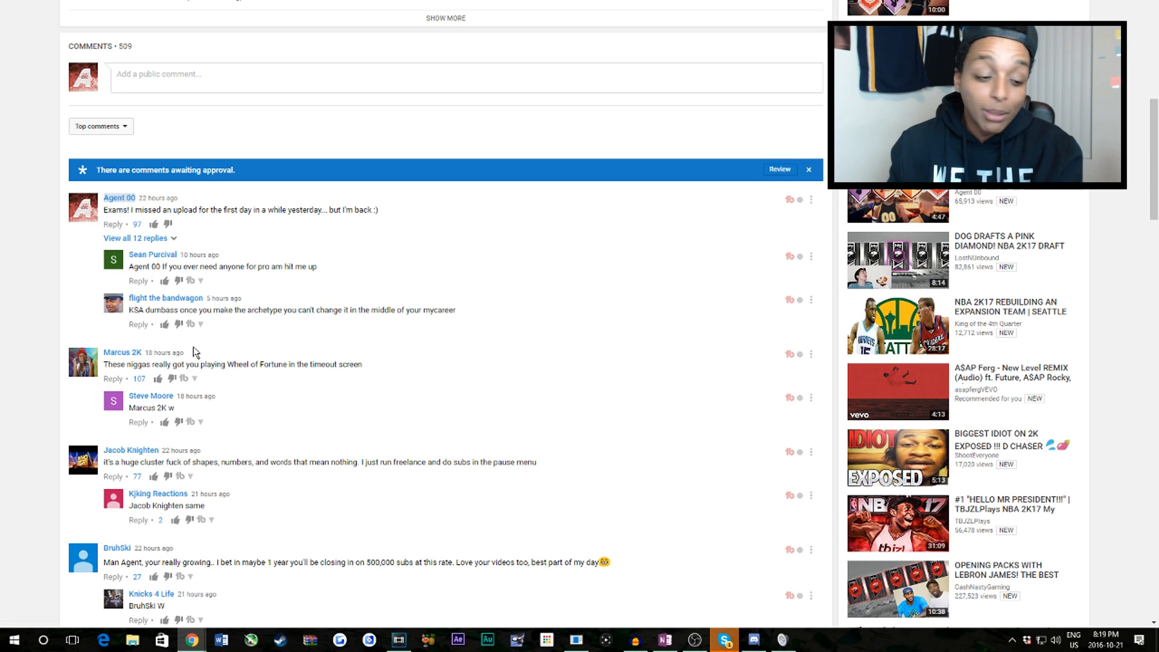
mouse_move(190, 325)
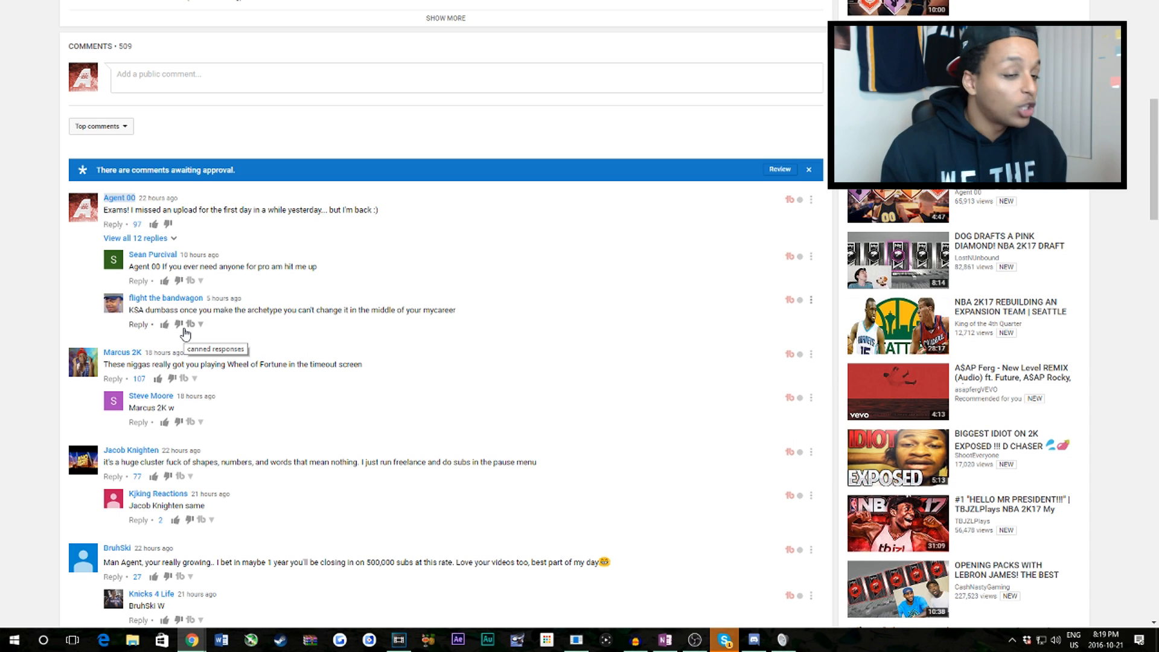
Bring the 'Which developer thought this was a good idea' player and title back into view.
scroll("down", 3)
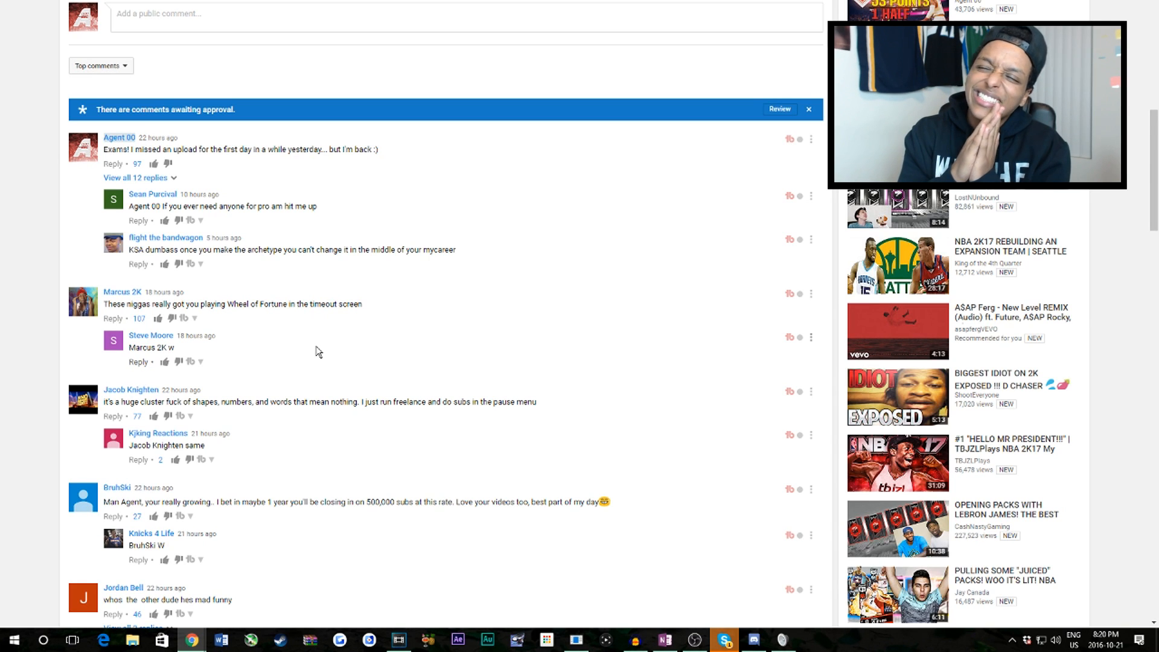
scroll("down", 3)
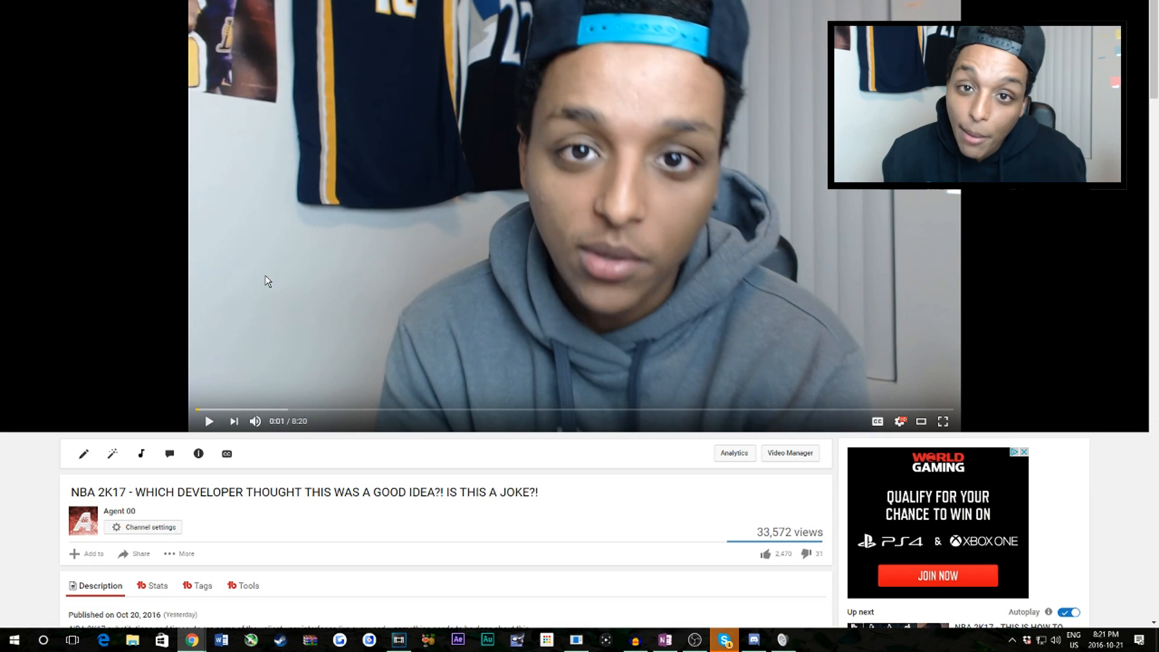
Scroll to later threads about MyCareer badges and fantasy basketball.
scroll("down", 3)
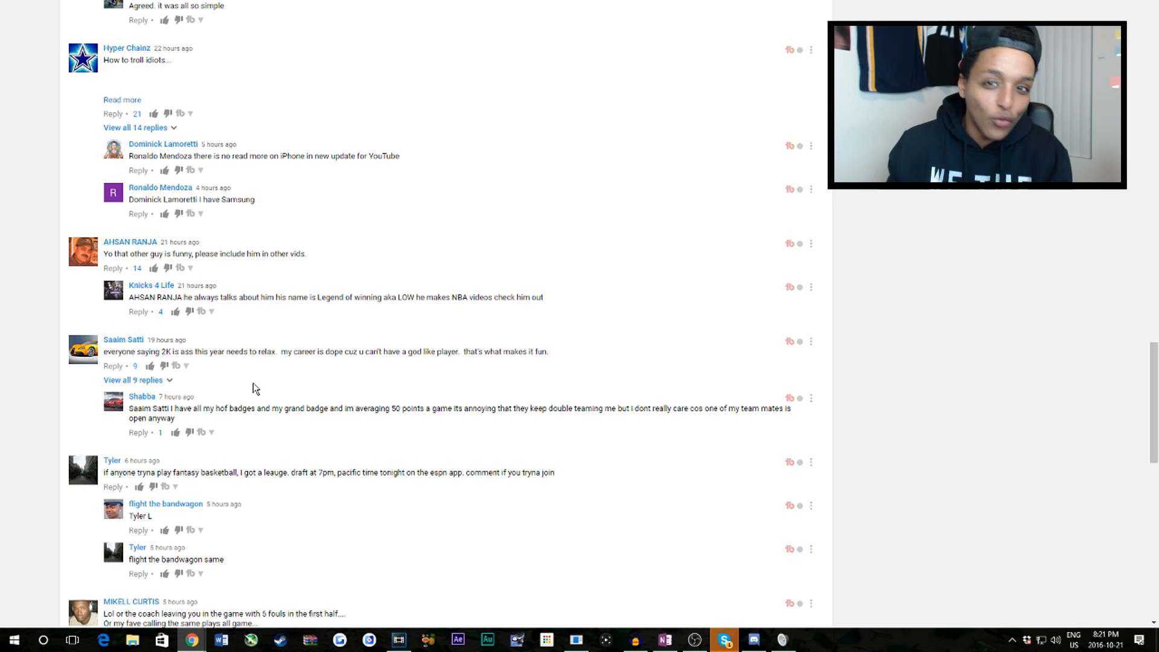
mouse_move(342, 224)
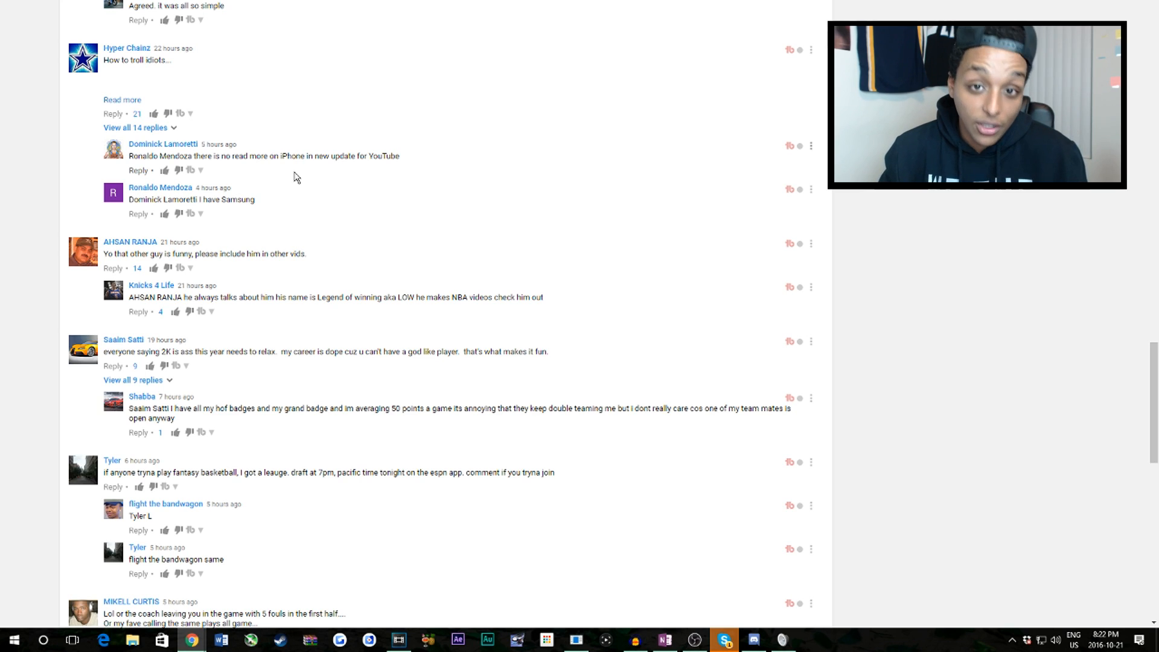
Load a further batch of comments below the earlier ones and scroll through it.
scroll("down", 3)
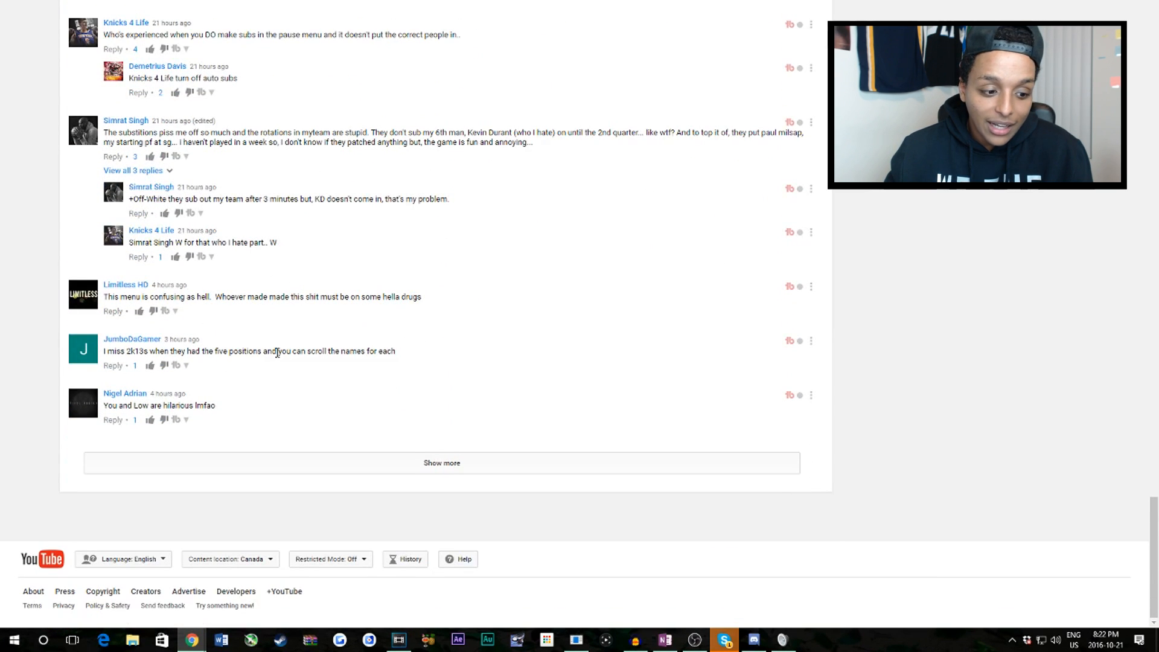
left_click(441, 463)
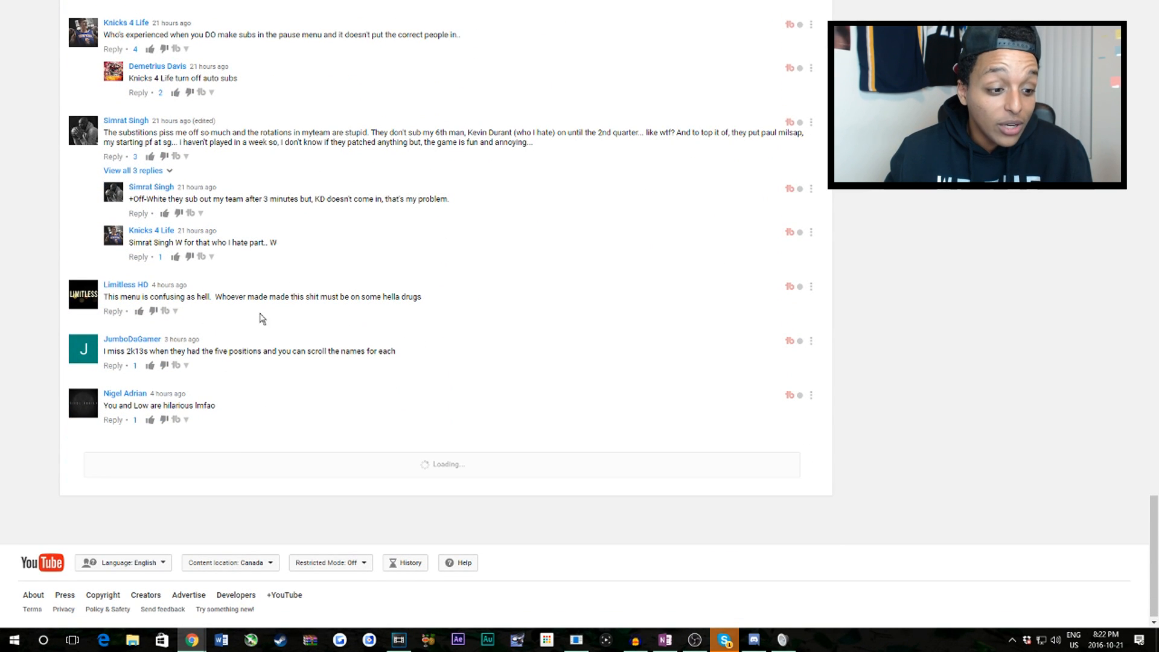
scroll("down", 3)
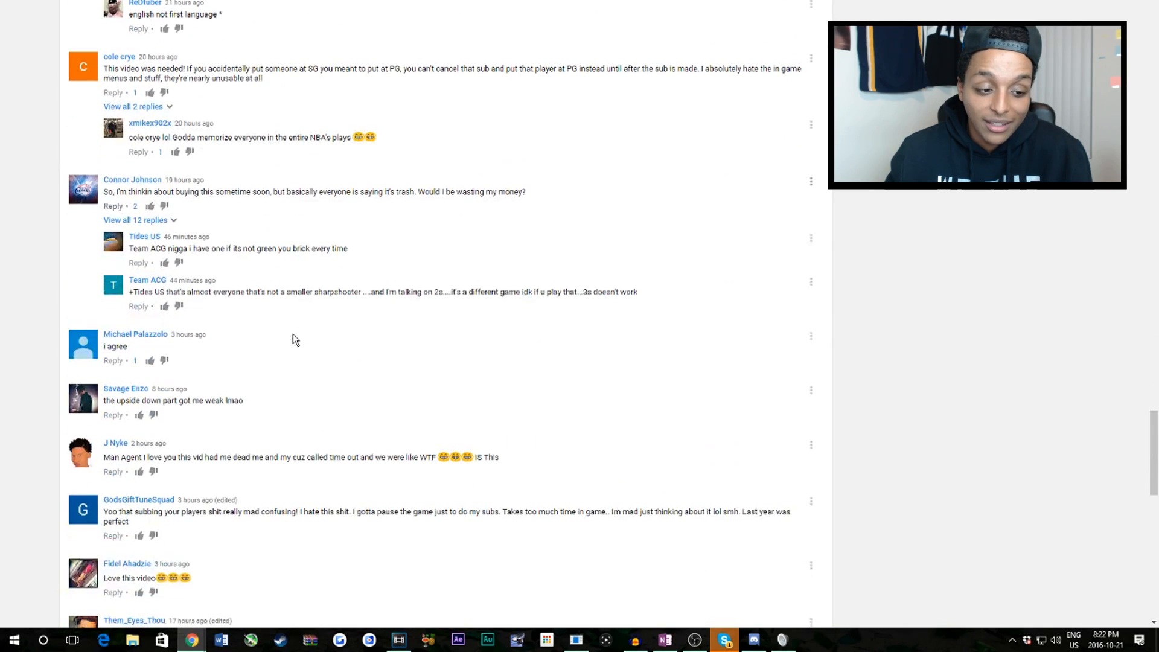
scroll("down", 3)
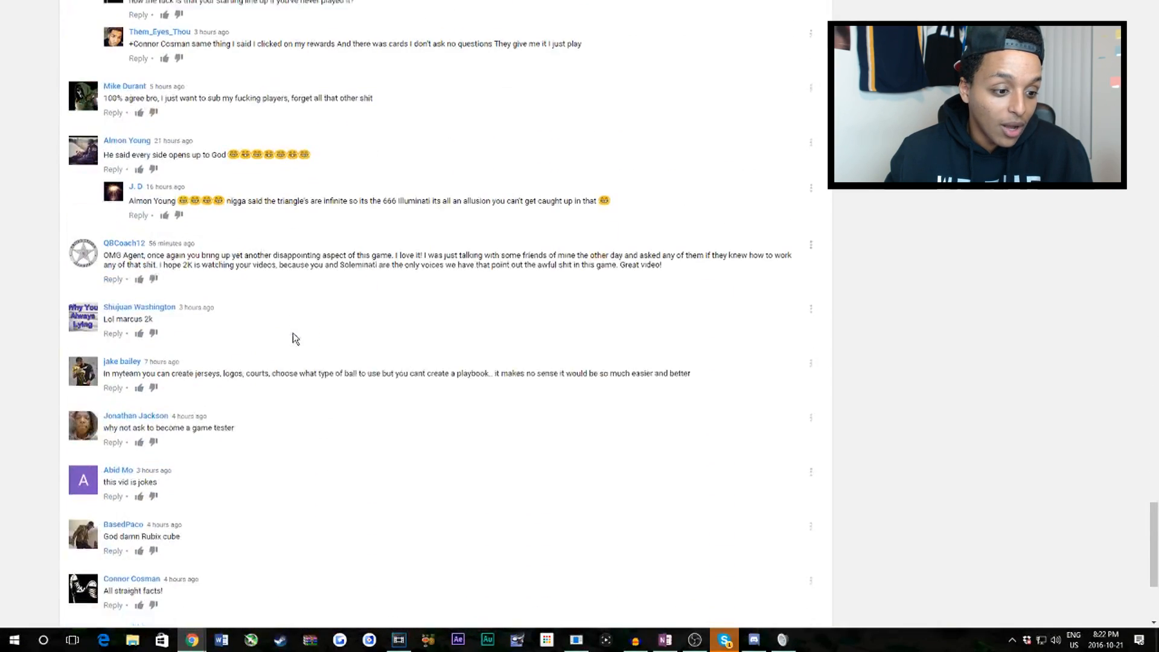
scroll("down", 3)
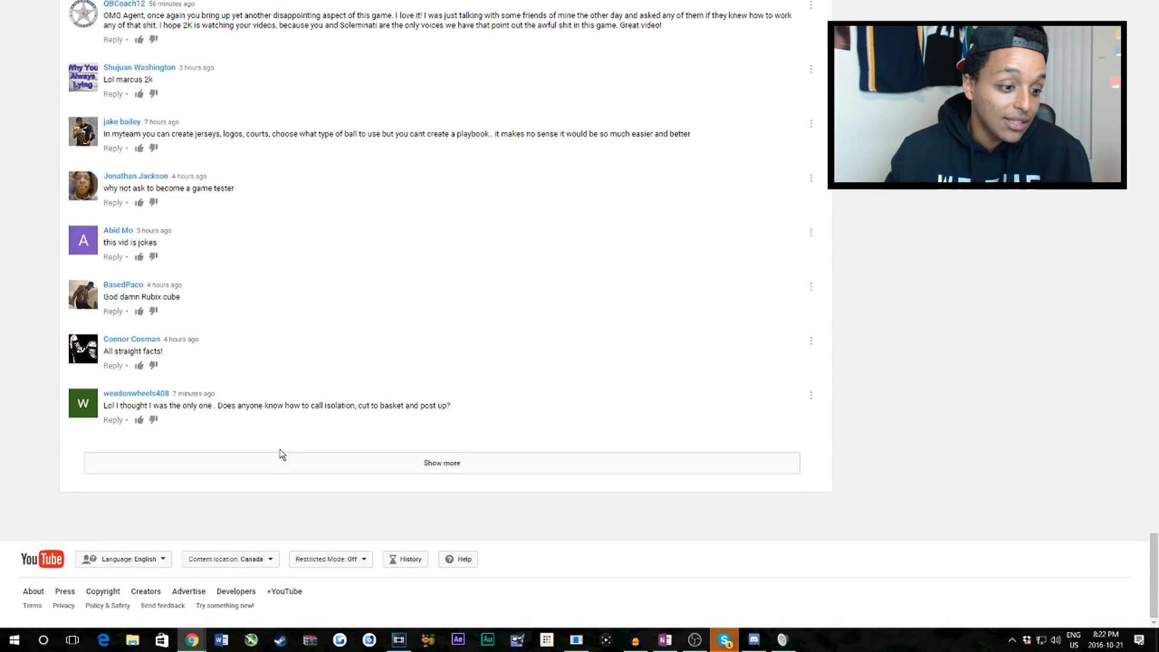
Load the next comment batch, reading down to the one saying 2KU isn't helpful.
left_click(442, 464)
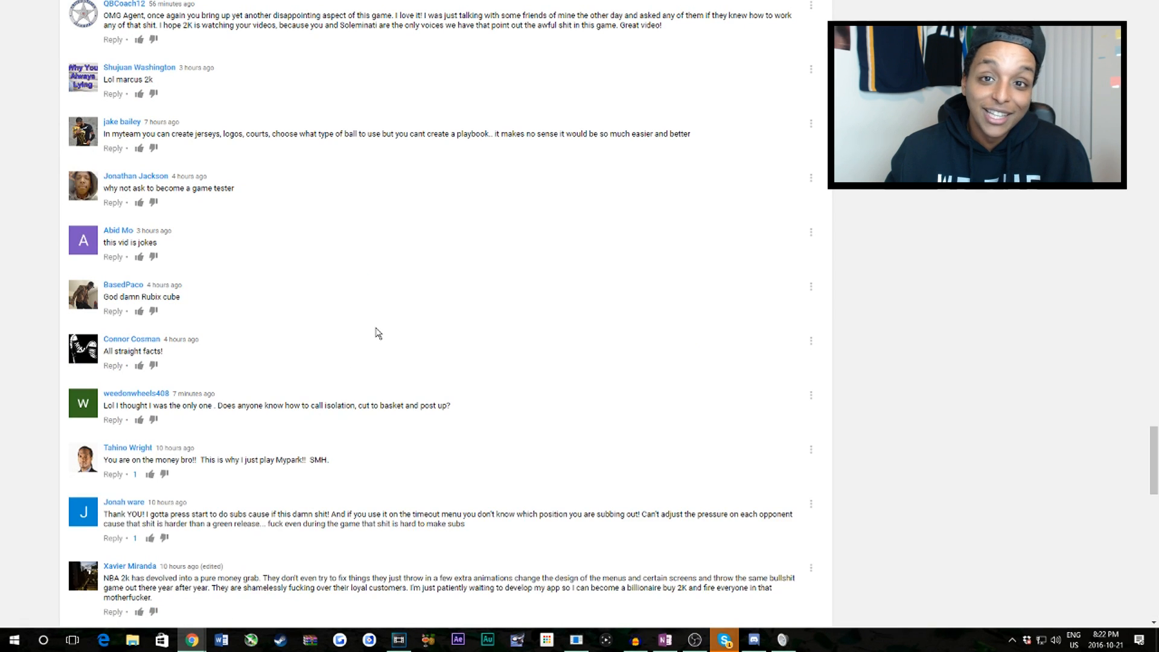
scroll("down", 3)
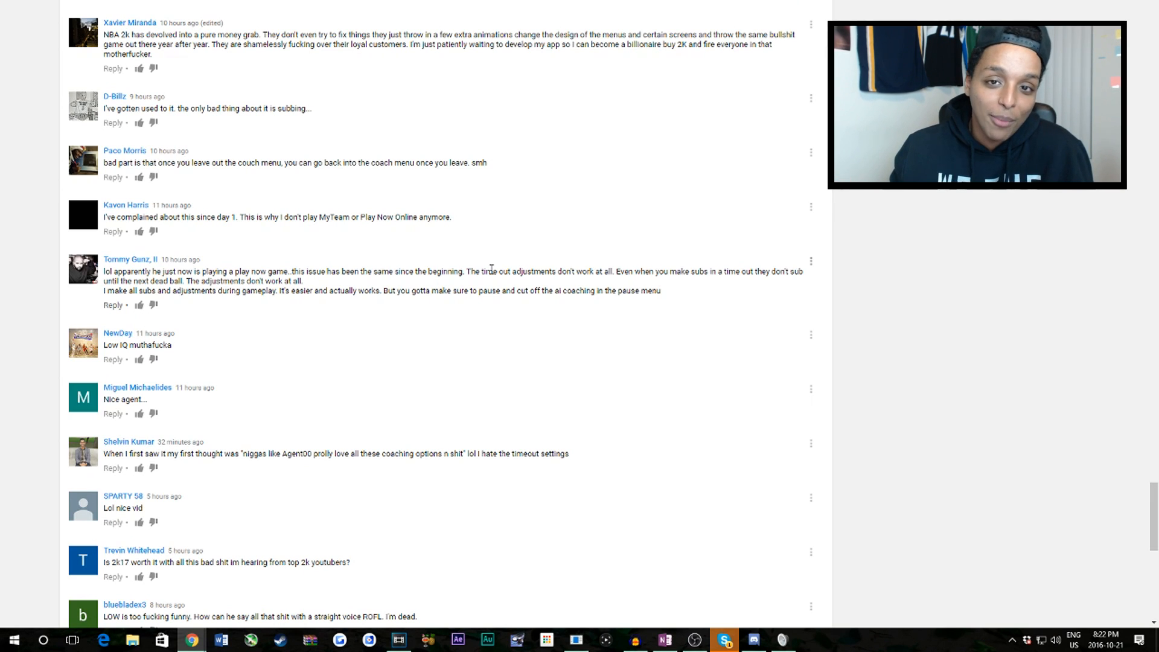
scroll("down", 3)
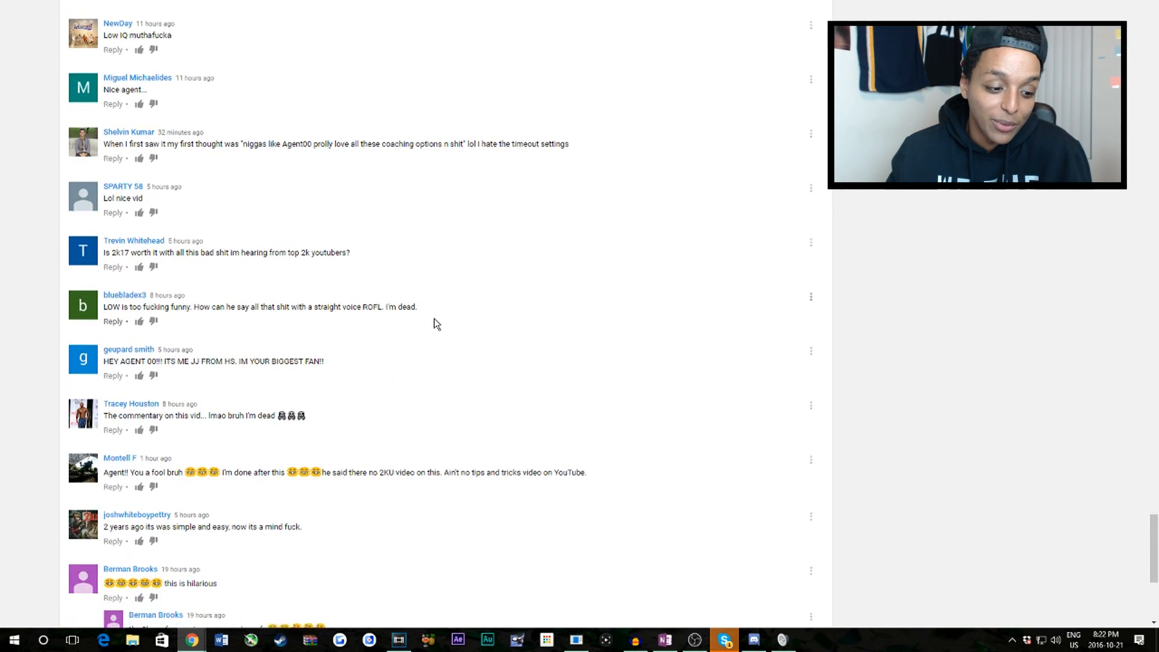
scroll("down", 3)
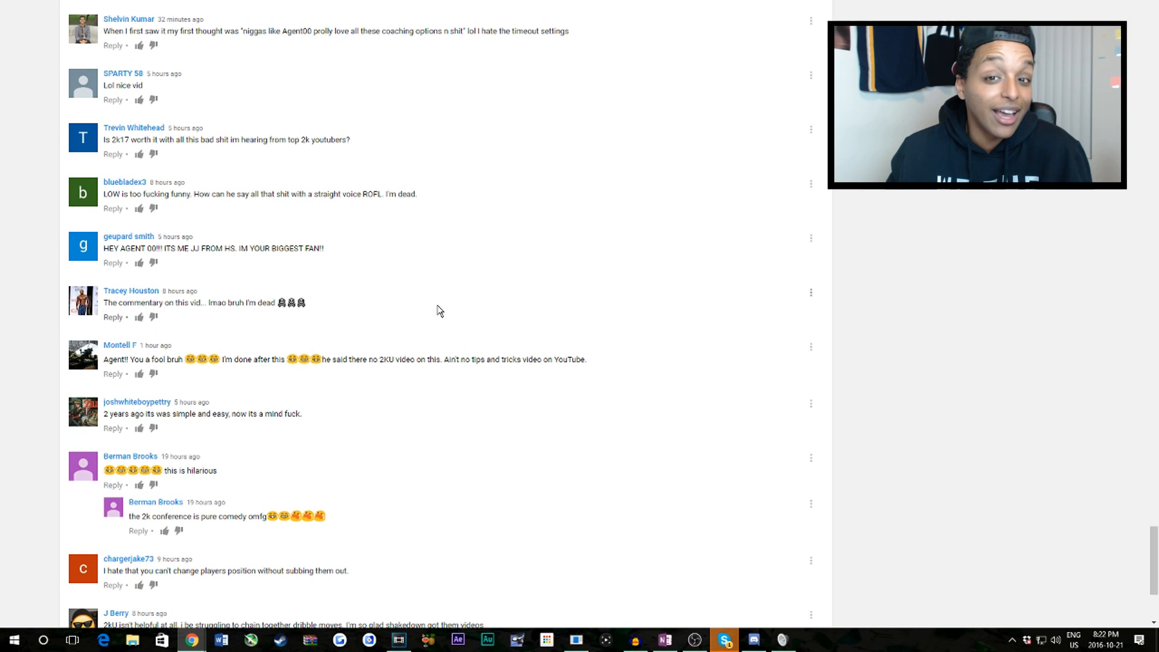
scroll("down", 3)
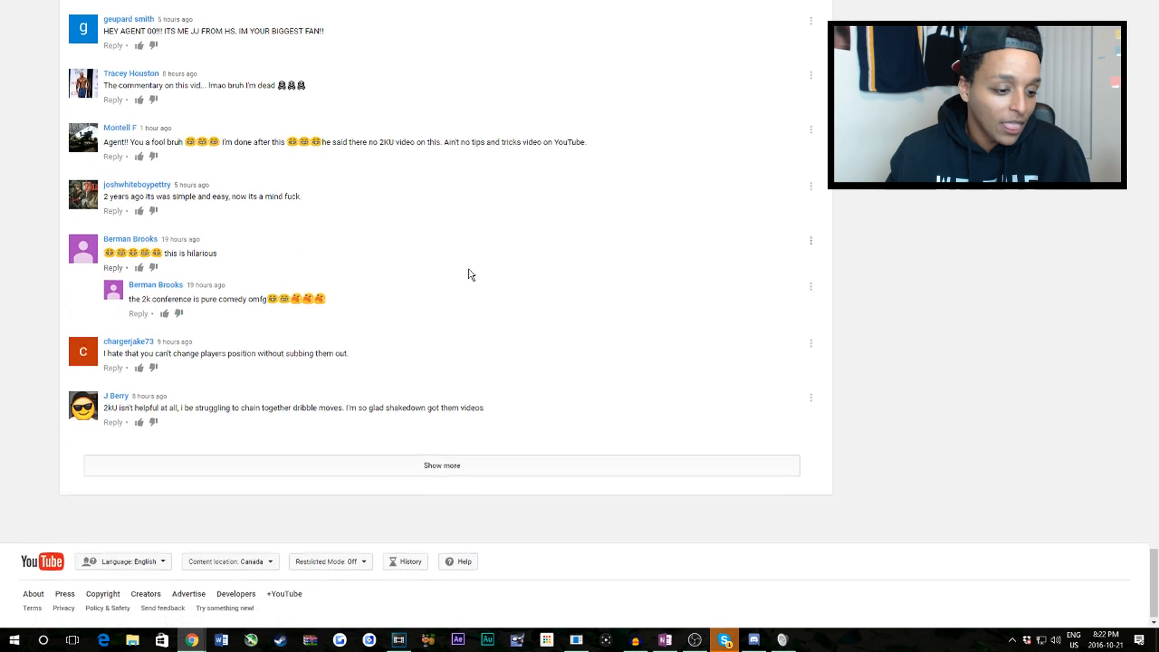